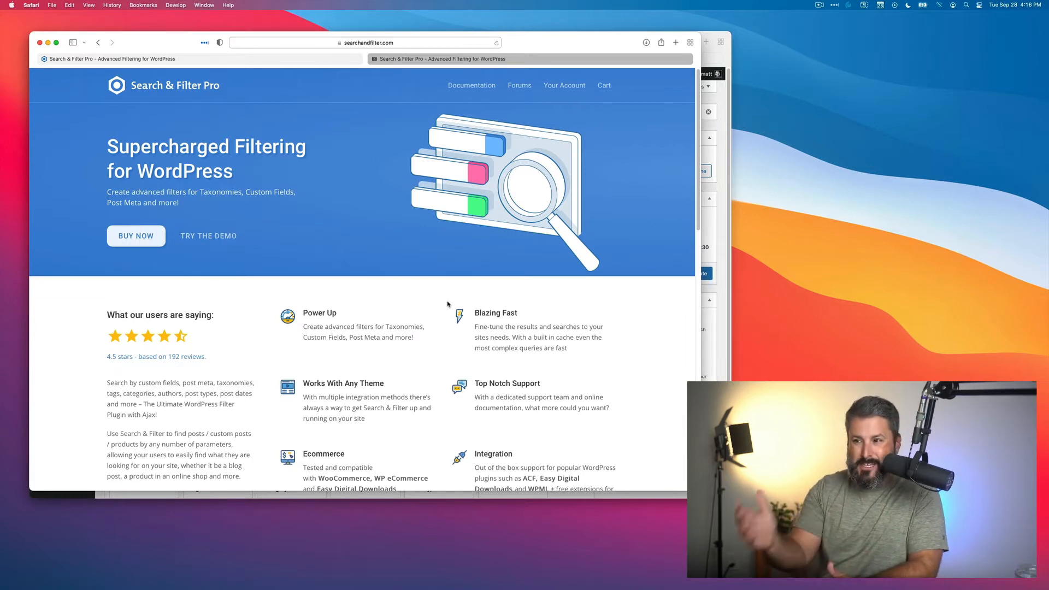
Scroll down the Search & Filter Pro homepage
scroll(down, 3)
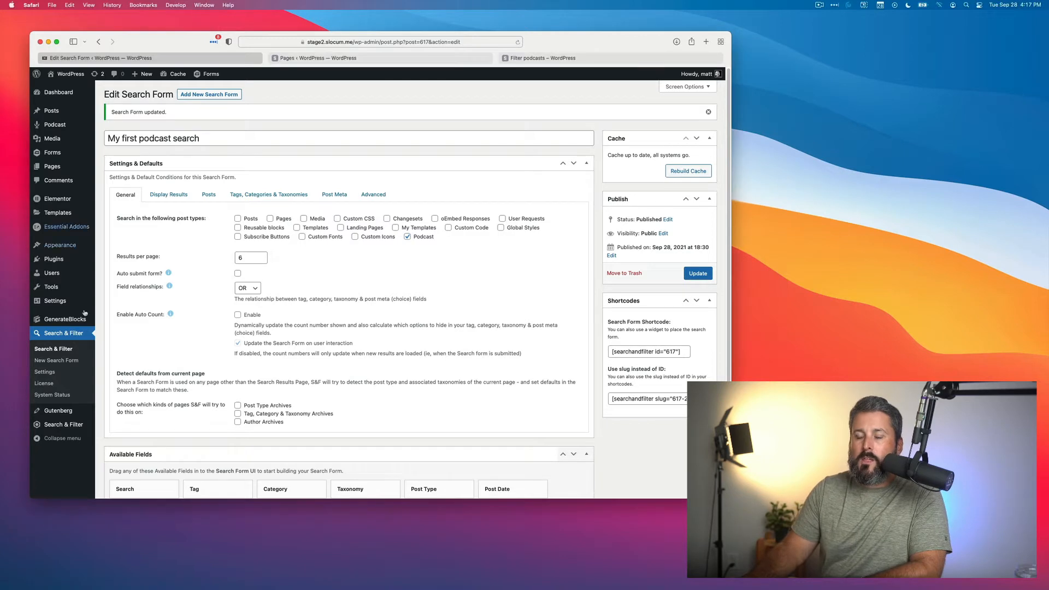
click(63, 333)
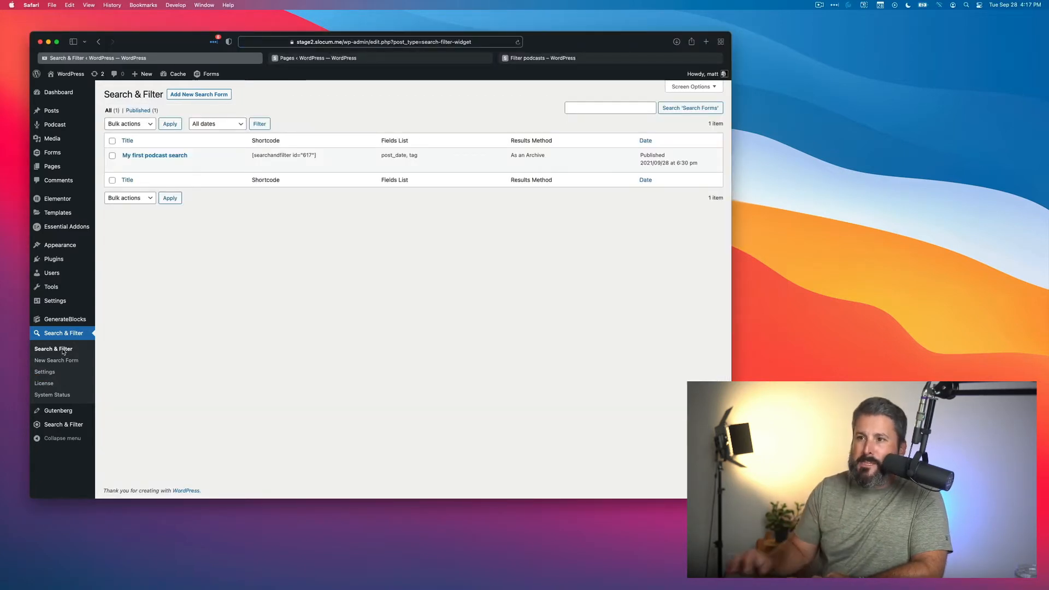
mouse_move(154, 155)
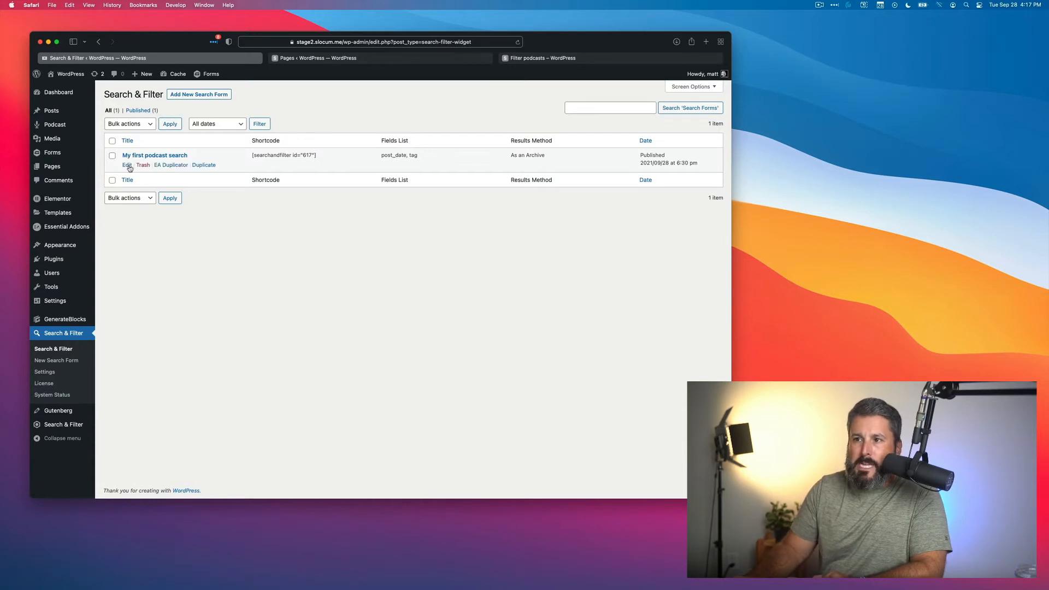
click(125, 165)
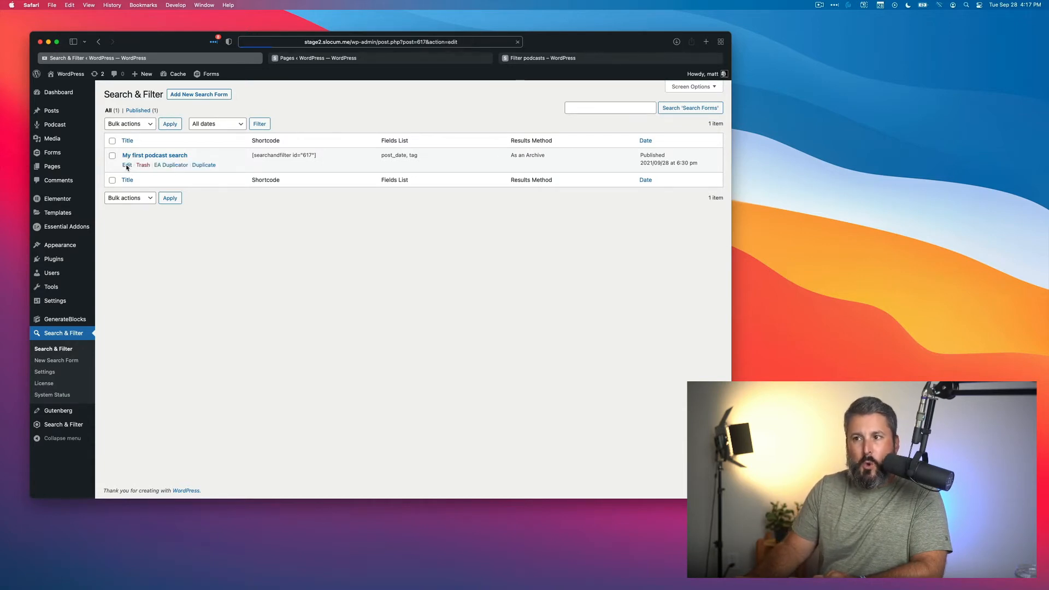
click(126, 165)
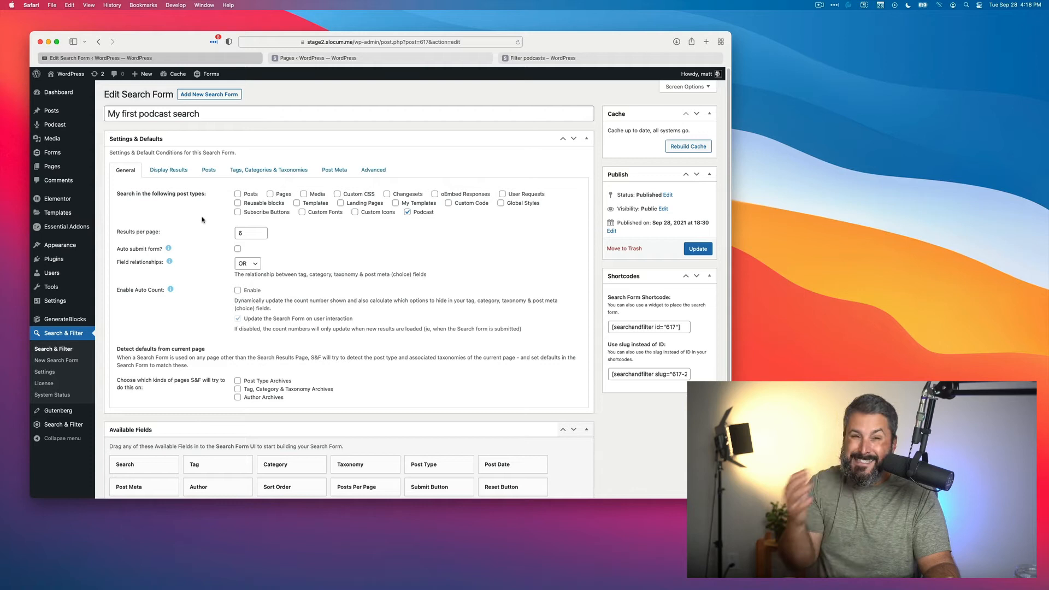
mouse_move(401, 184)
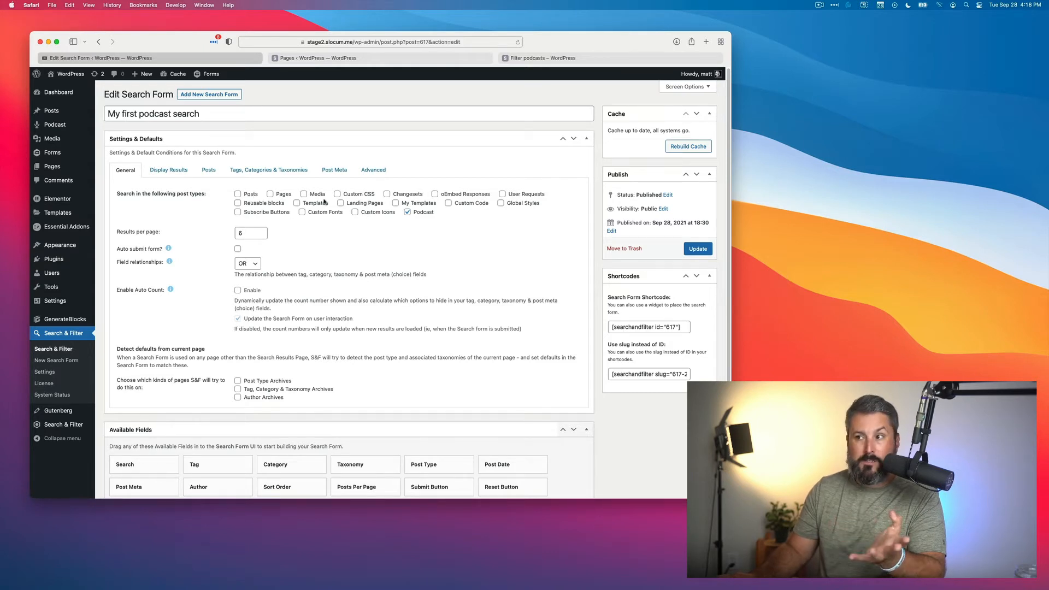
click(238, 194)
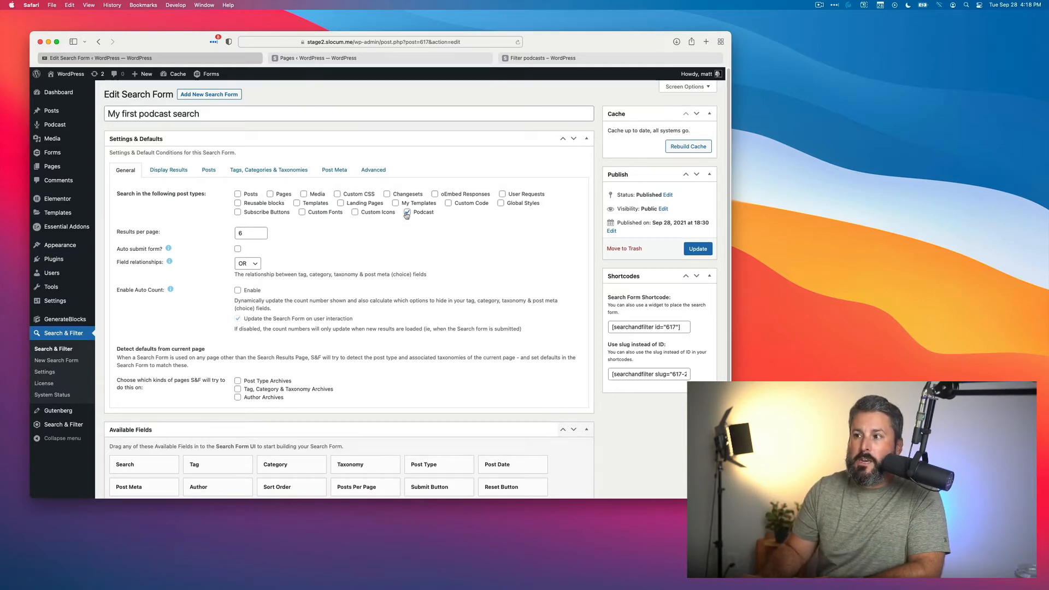
scroll(down, 3)
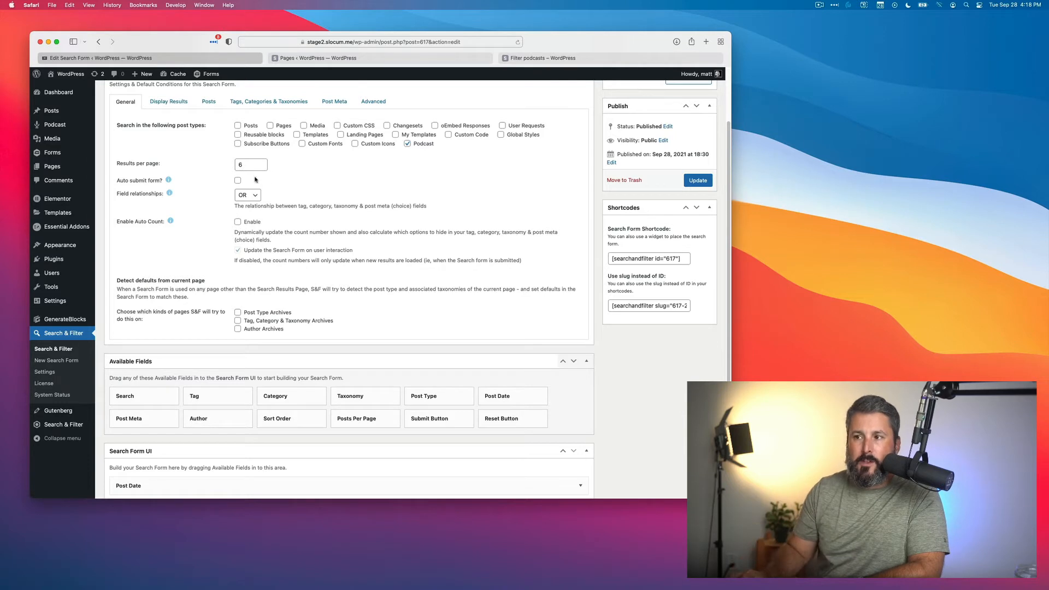
mouse_move(171, 221)
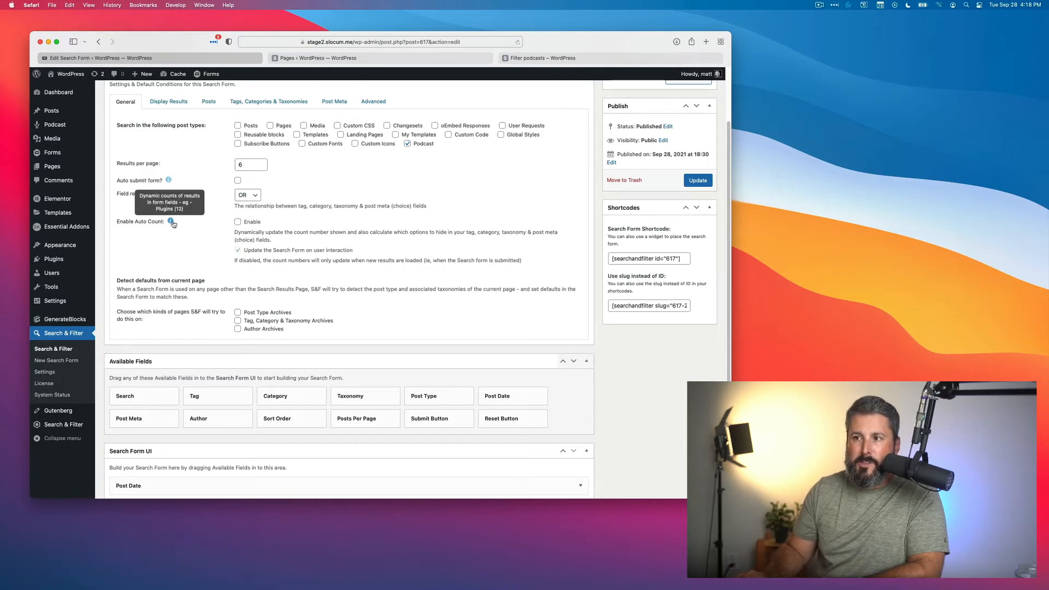
mouse_move(191, 180)
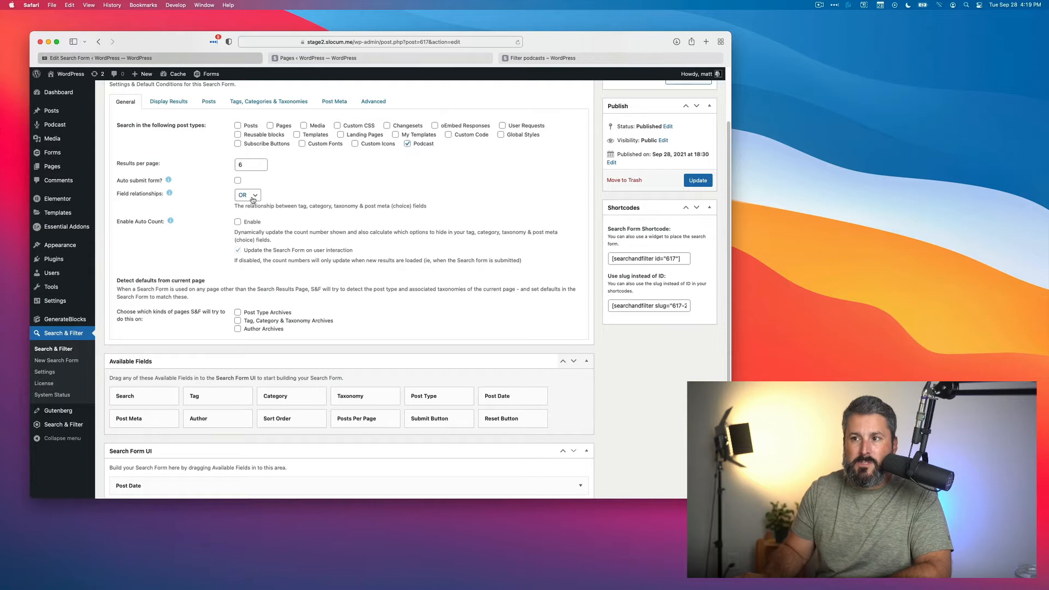
click(247, 195)
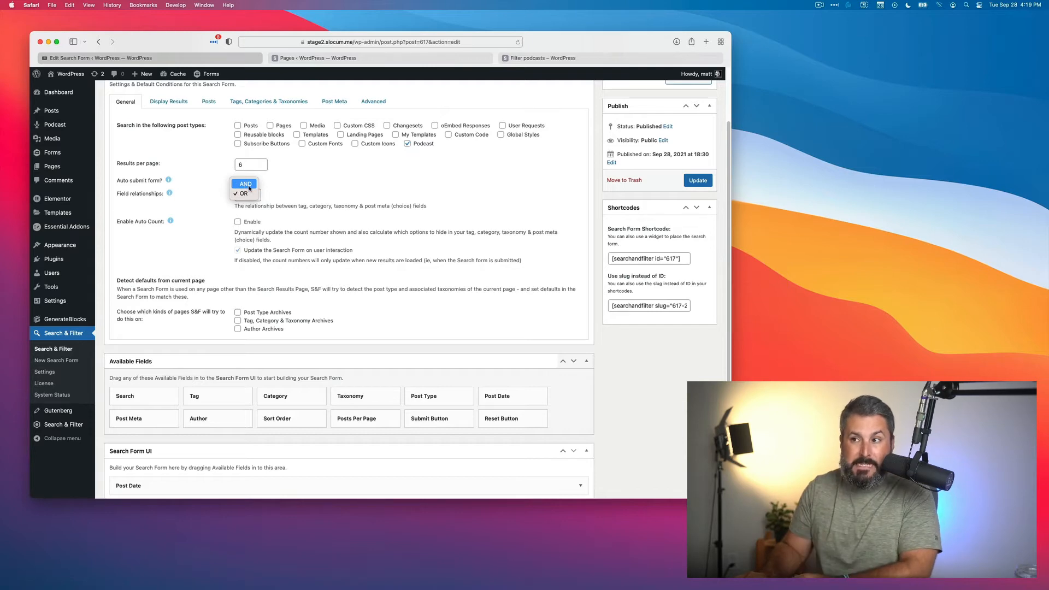
click(244, 193)
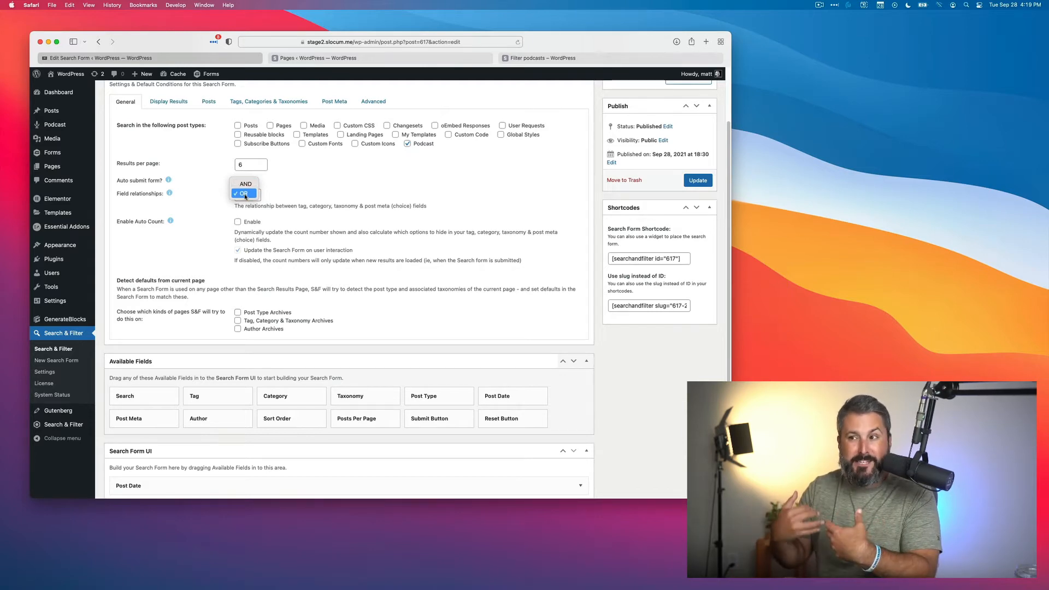
click(242, 193)
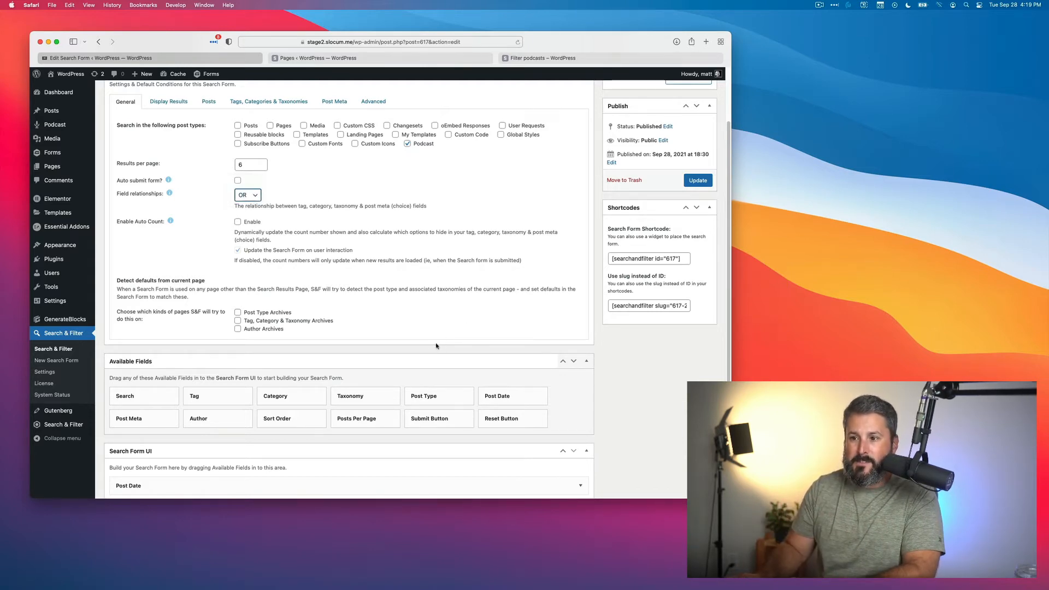
scroll(down, 3)
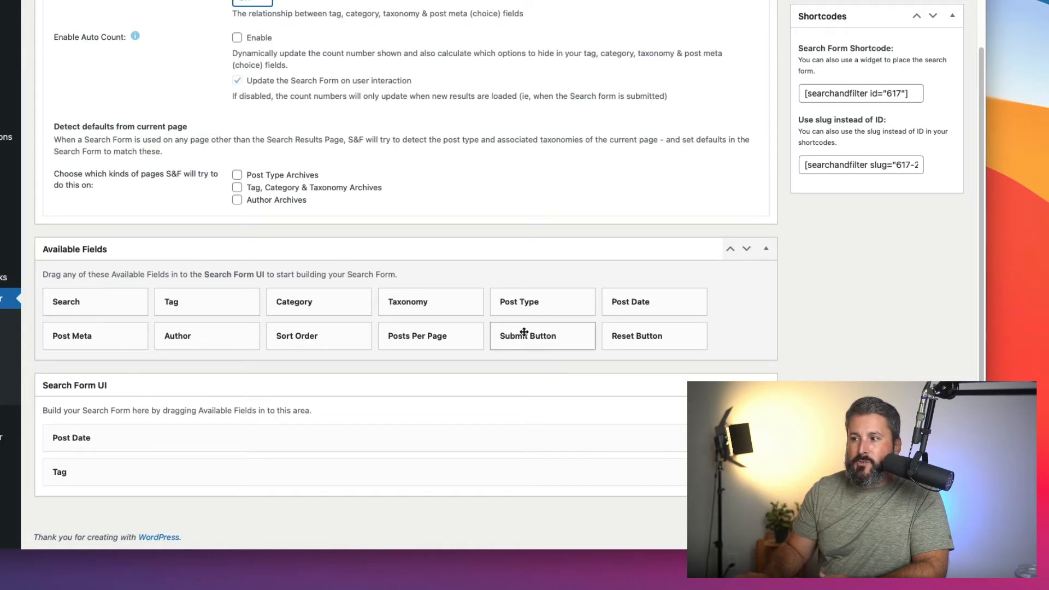
Drag the Submit Button field into the Search Form UI below the Tag field
drag(528, 335, 128, 513)
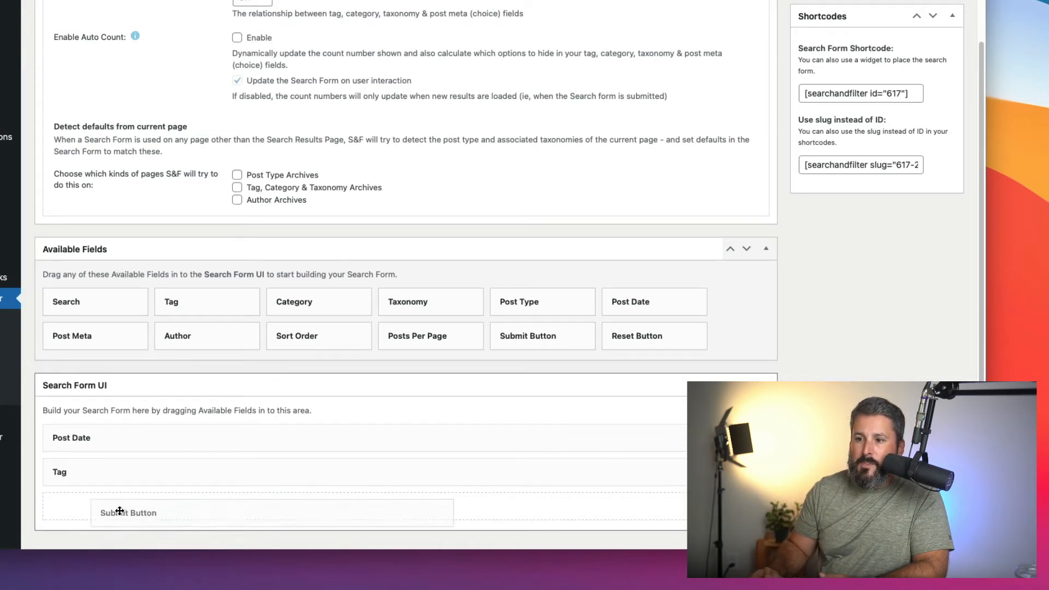
drag(127, 513, 223, 438)
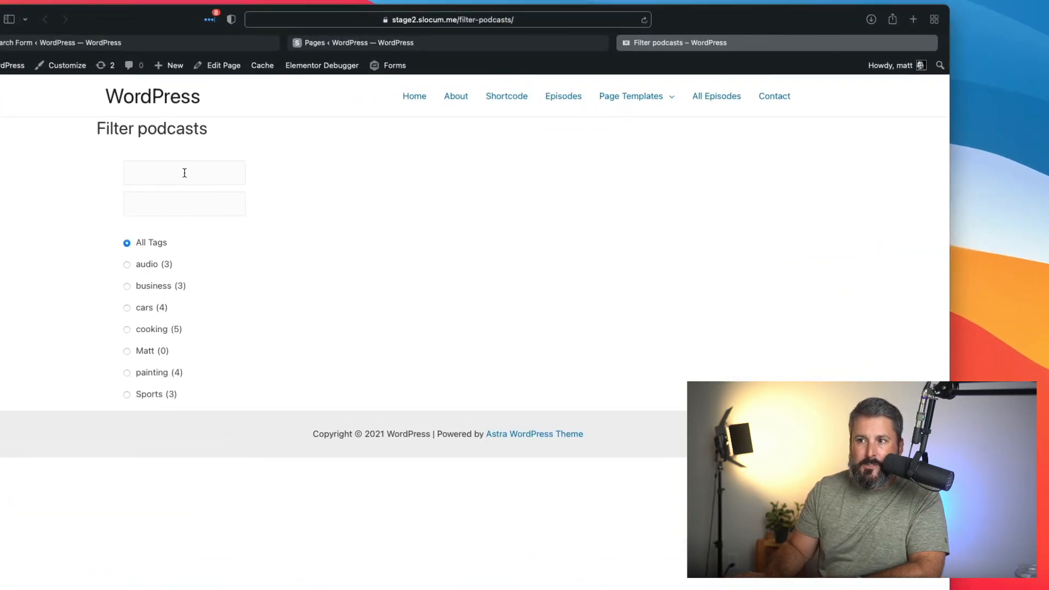
Try the first date field on the live Filter podcasts page
click(184, 173)
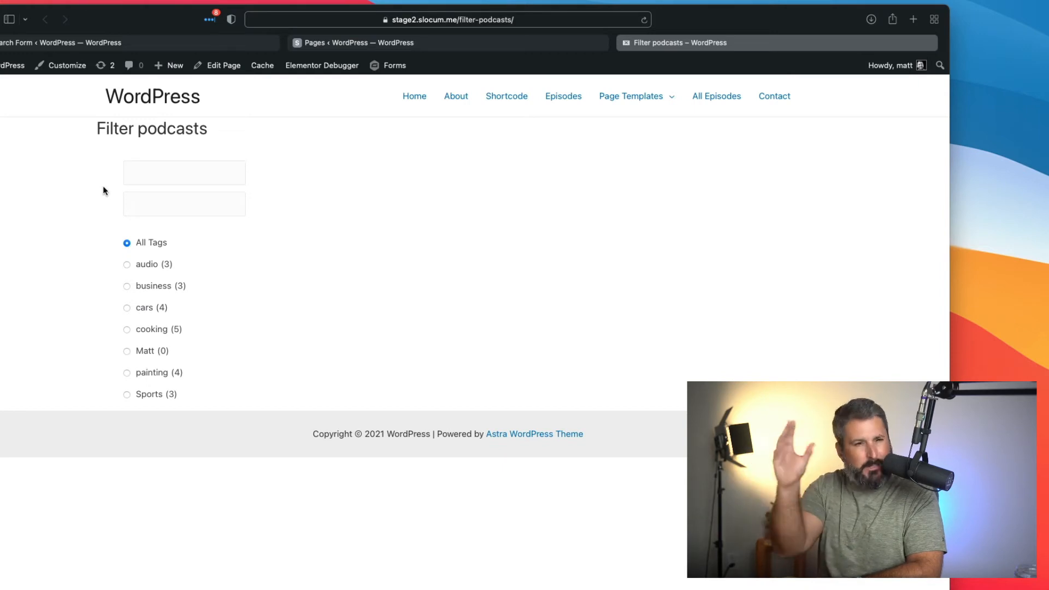
mouse_move(152, 383)
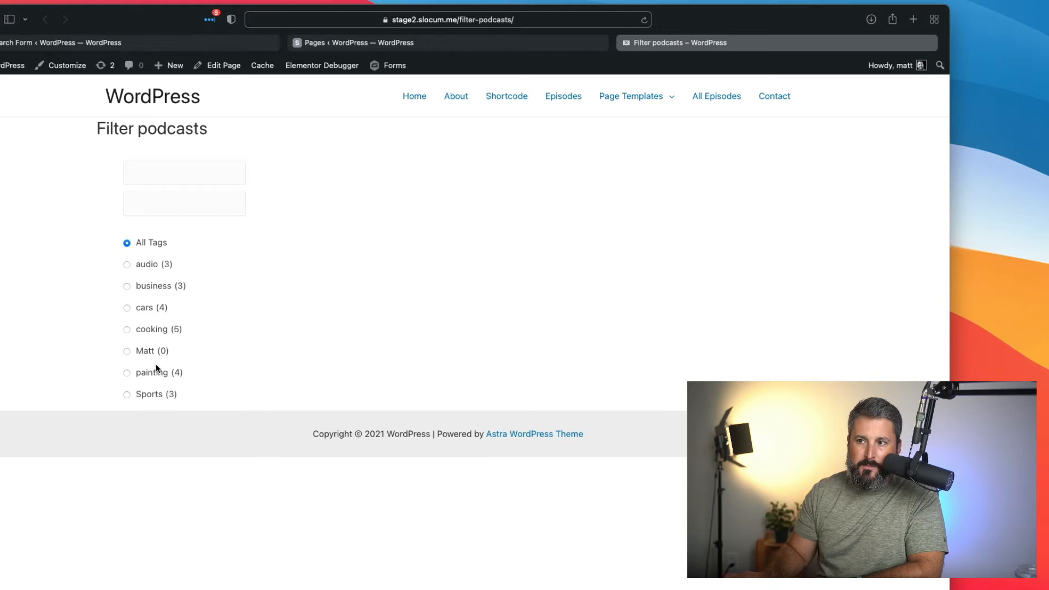
mouse_move(179, 410)
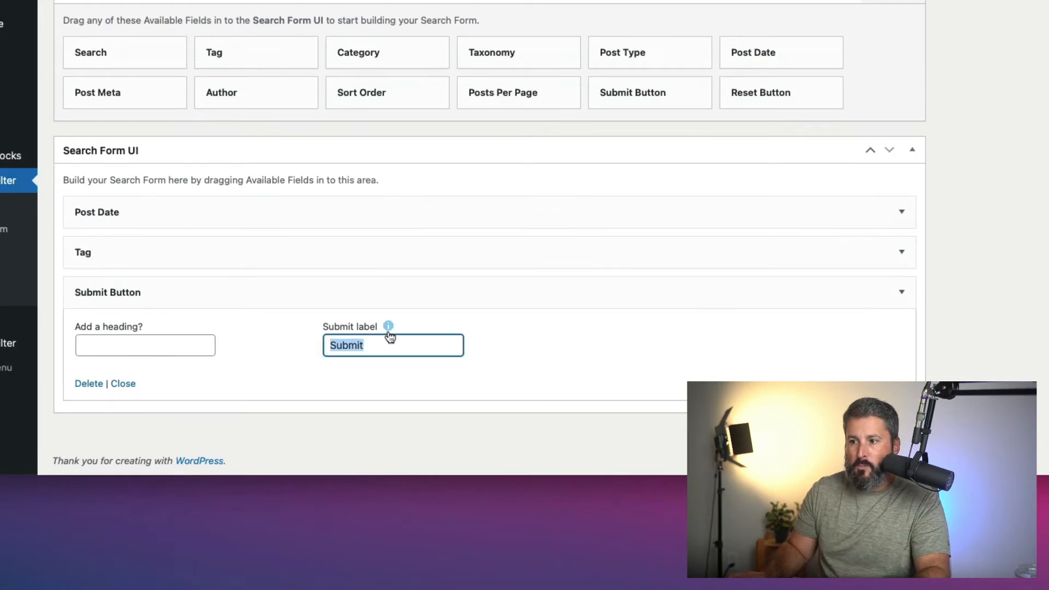
Label the submit button 'Find my podcasts!' and select the cars tag
text(Find my)
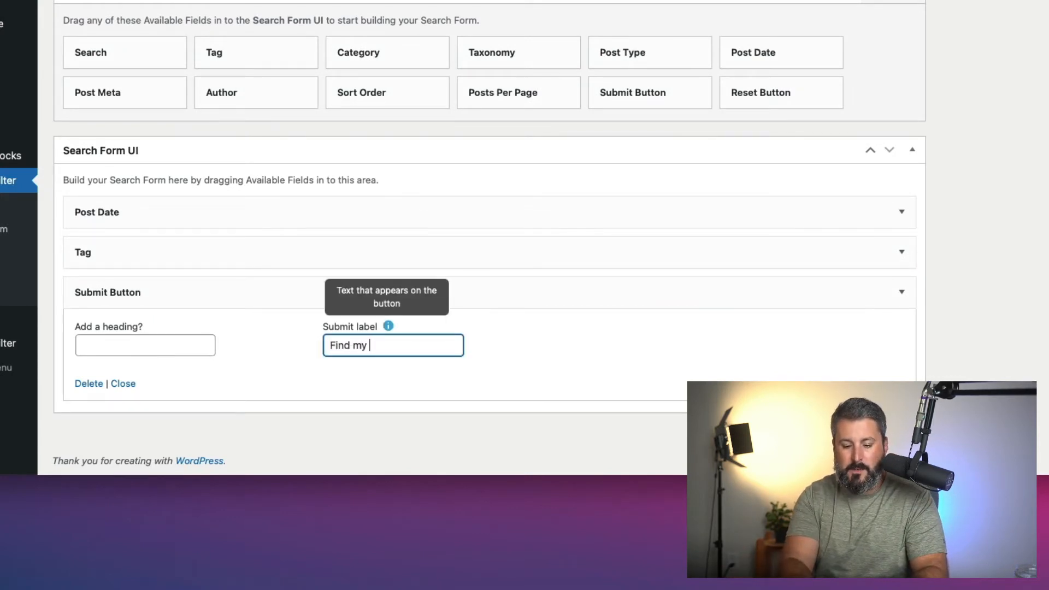
text(podcasts!)
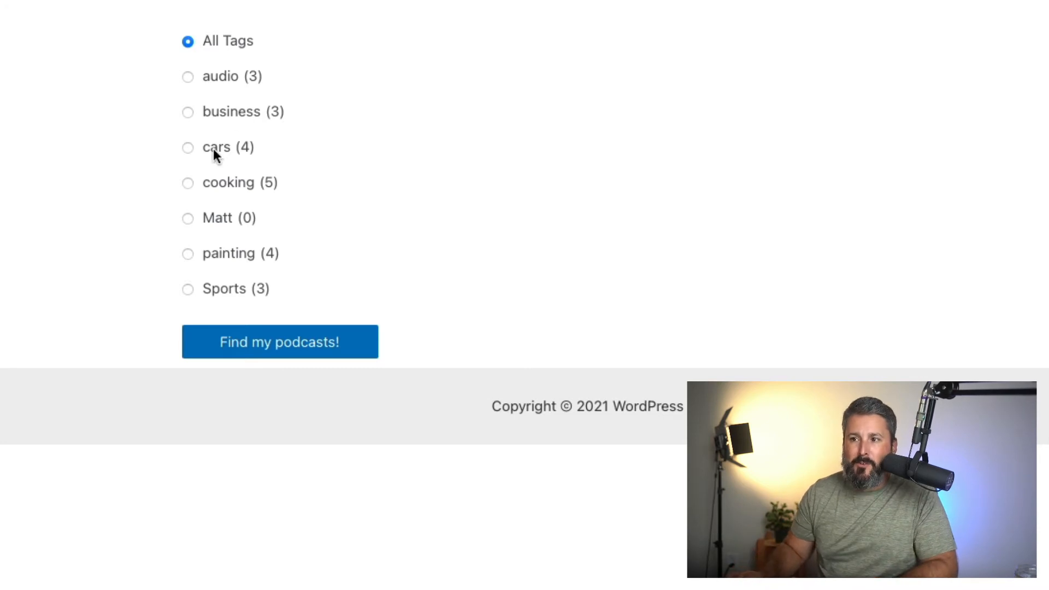
click(187, 147)
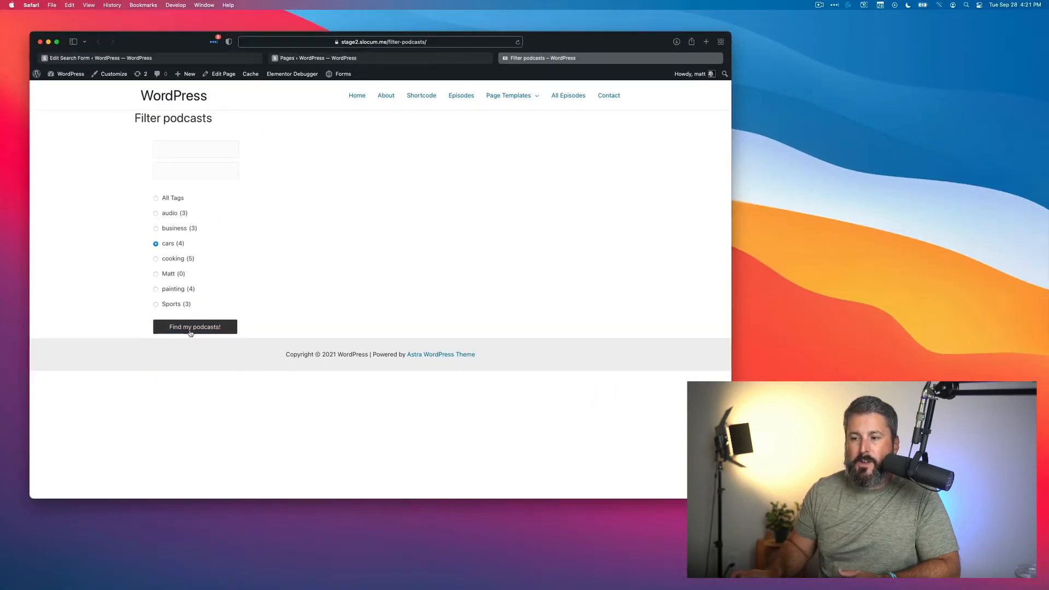
Run the cars tag search and scroll through the matching episodes
click(195, 327)
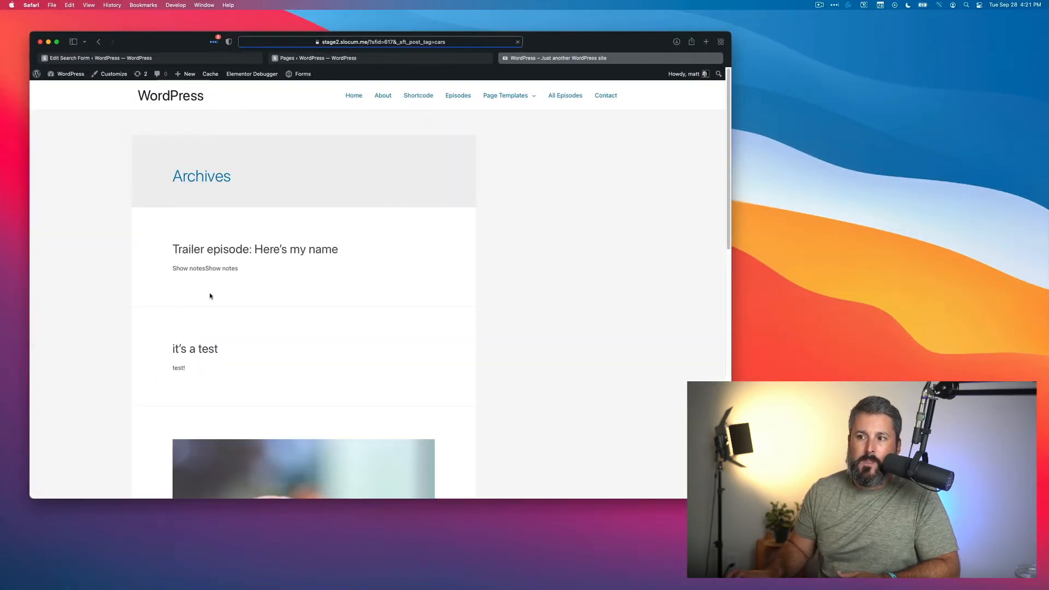
scroll(down, 3)
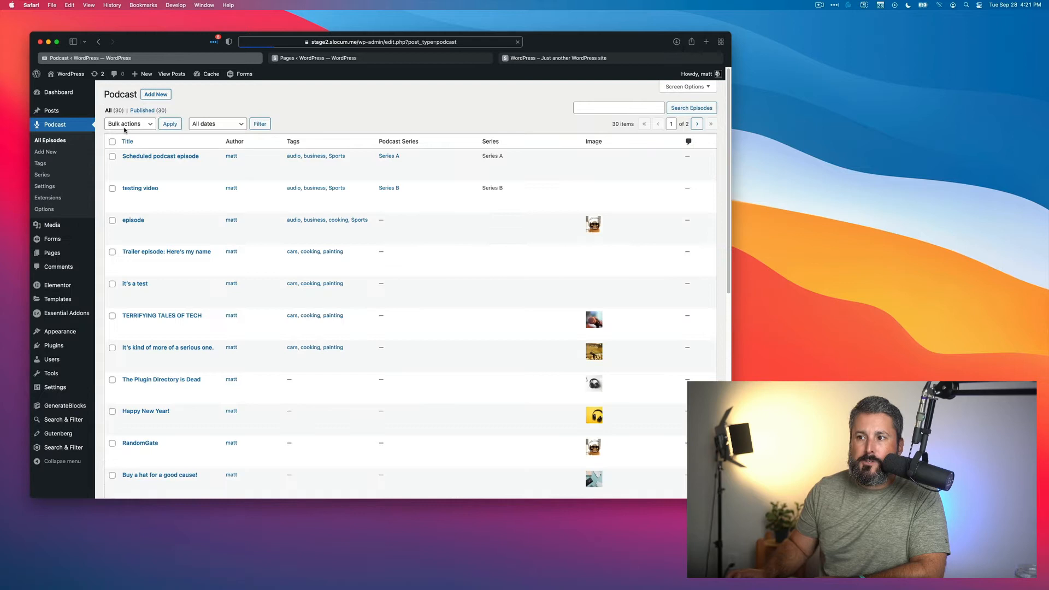
mouse_move(160, 155)
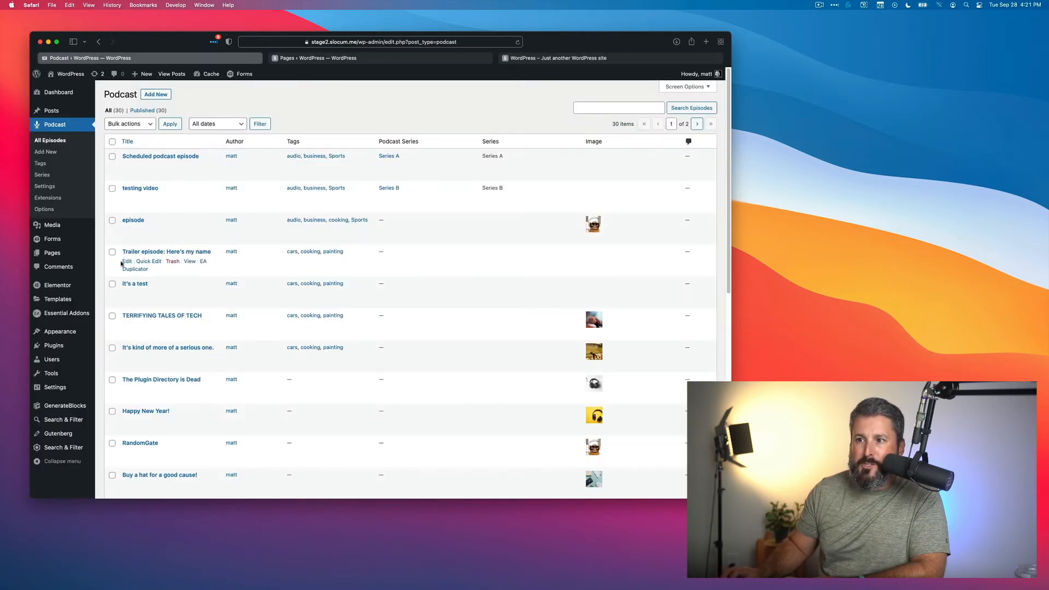
mouse_move(300, 285)
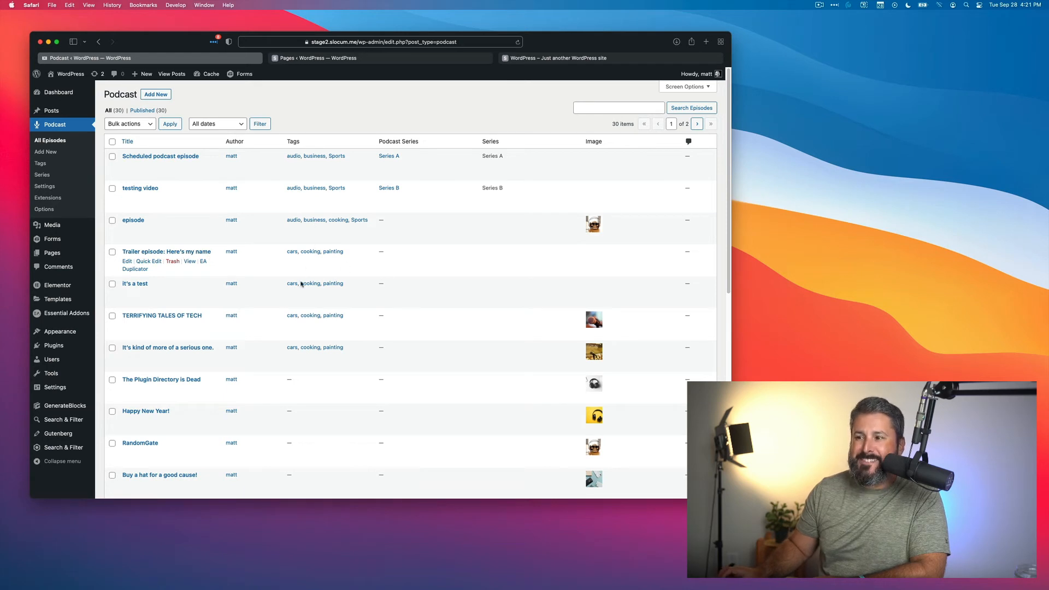
mouse_move(307, 333)
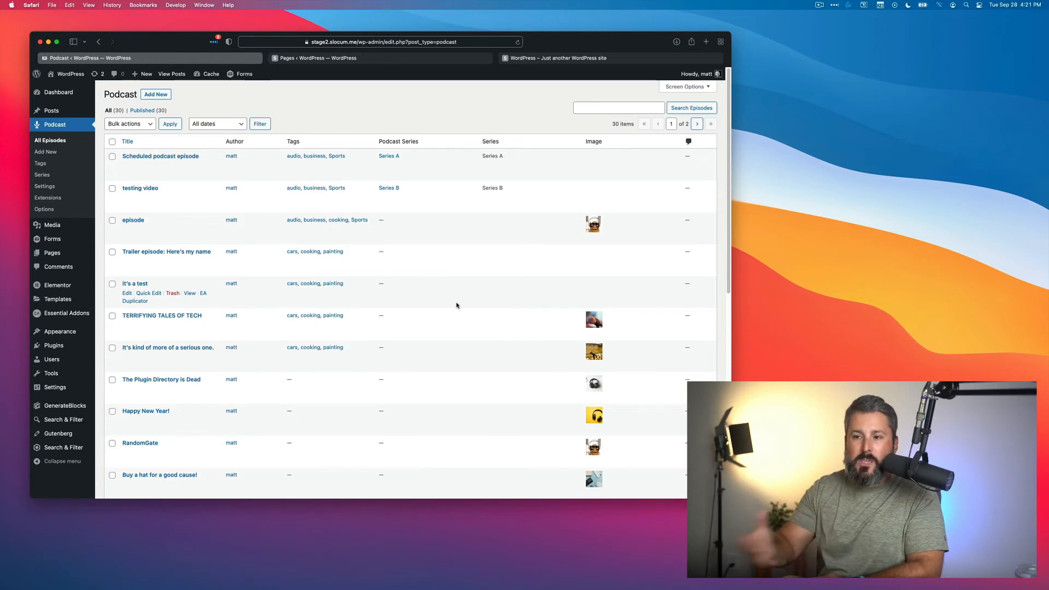
mouse_move(686, 289)
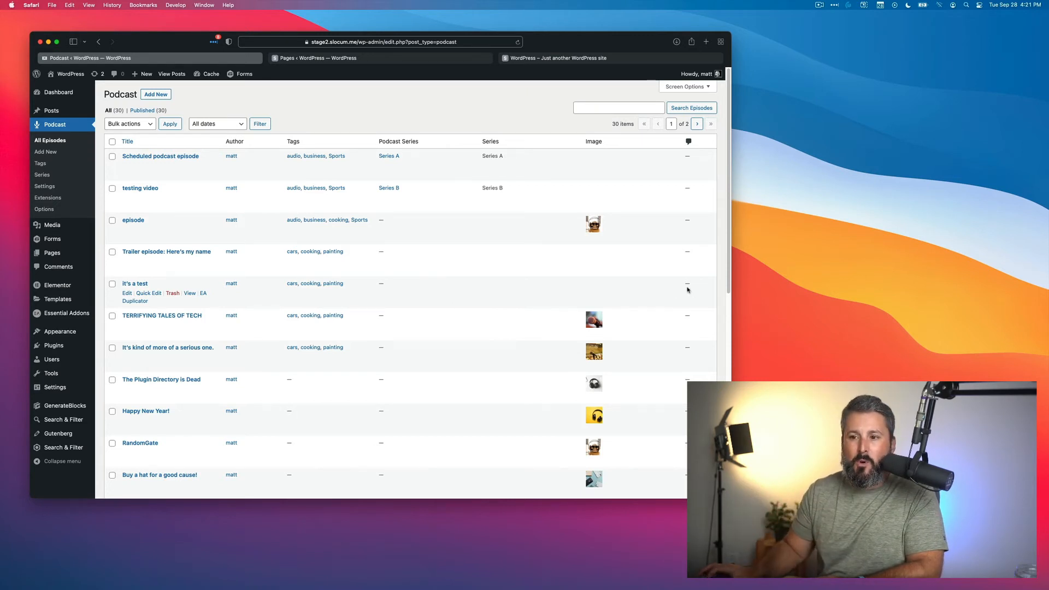
Open 'My first podcast search' from Search & Filter and check its field relationships
click(62, 420)
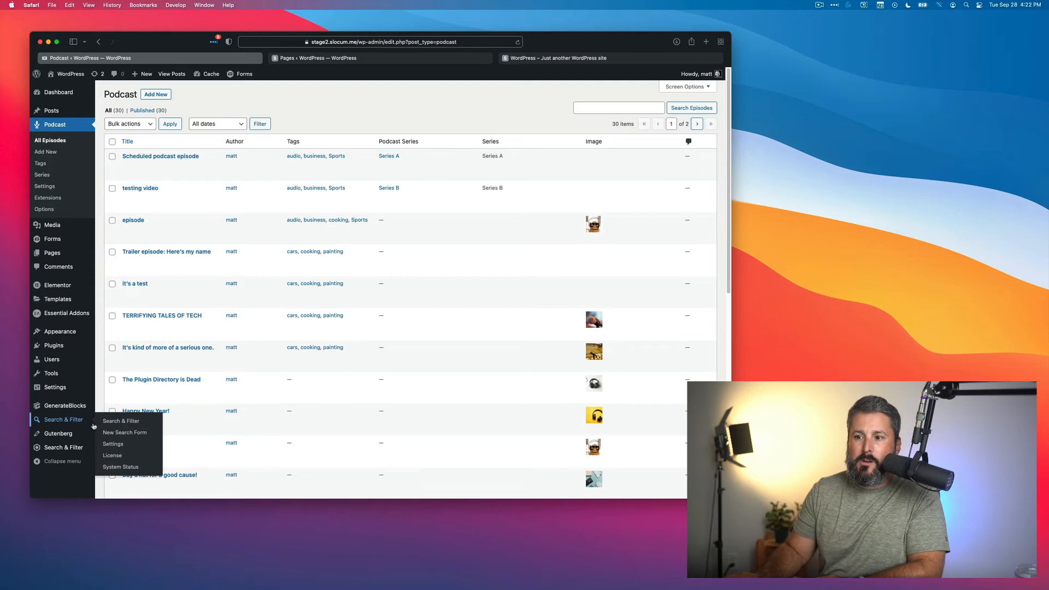
click(121, 421)
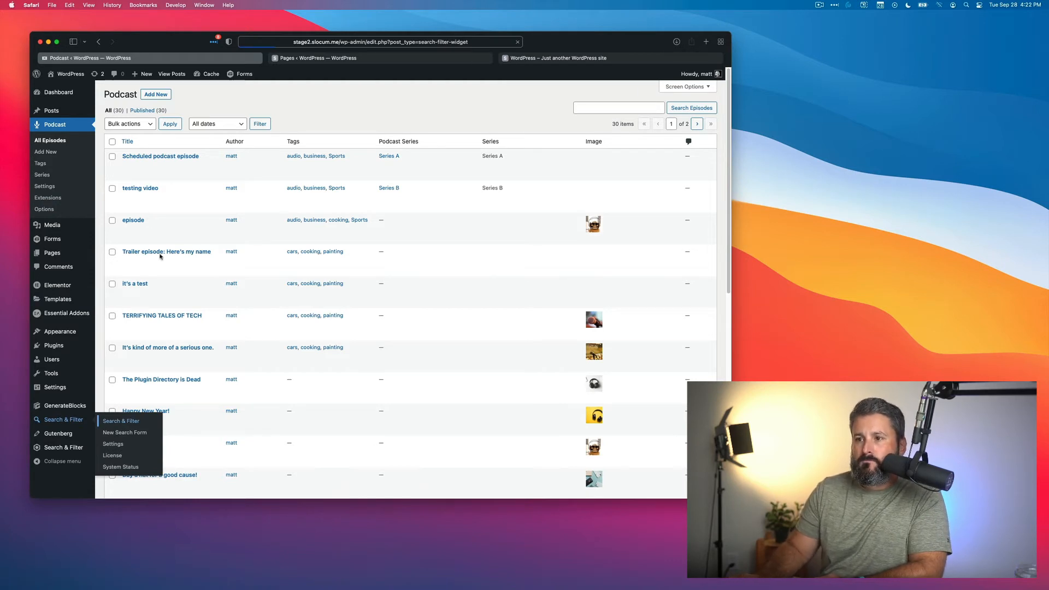
click(63, 420)
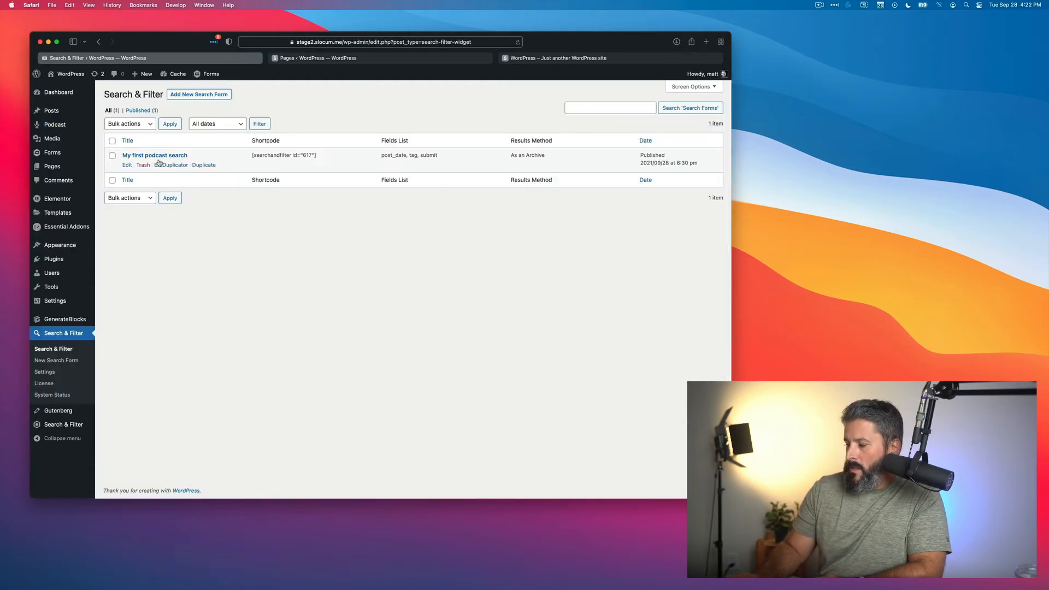
click(155, 155)
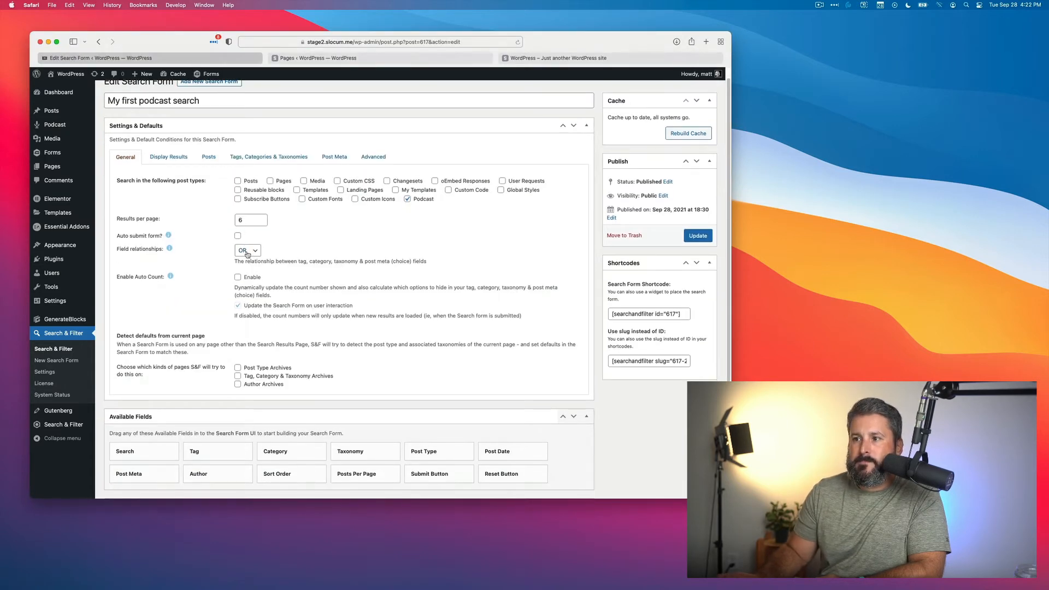
click(247, 249)
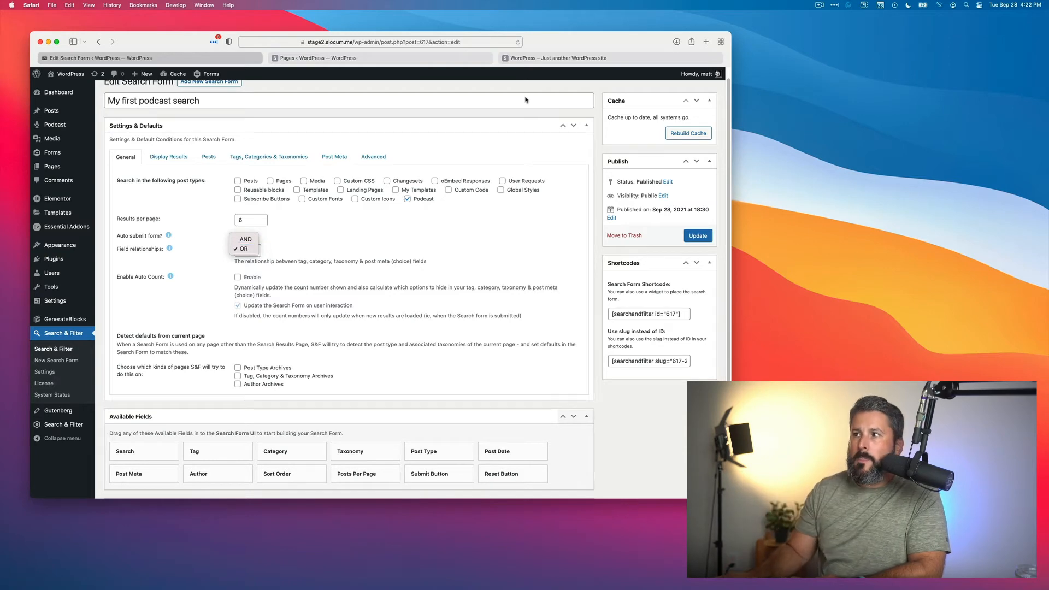
scroll(down, 3)
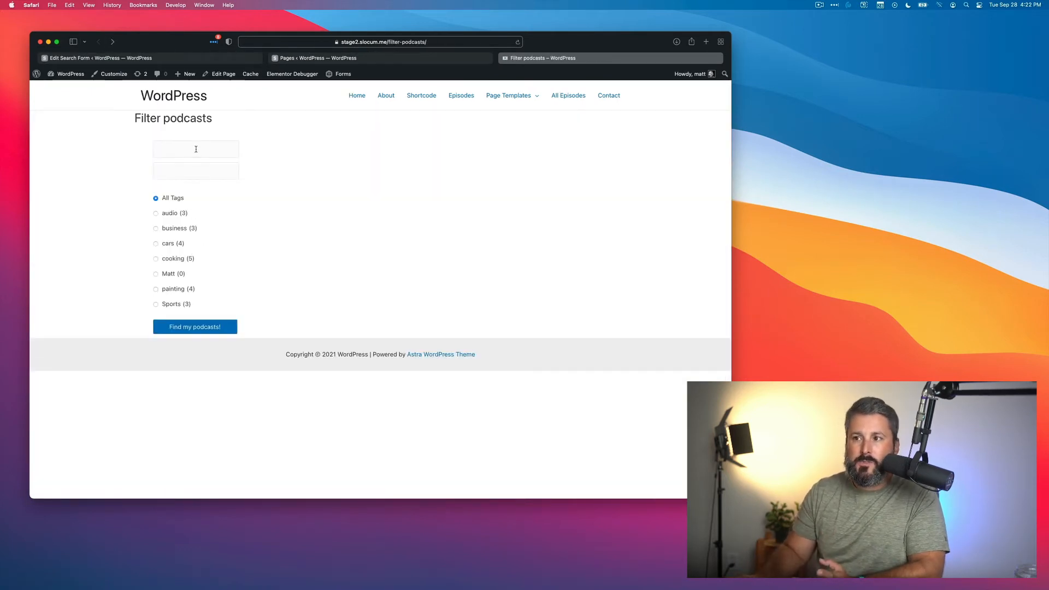
Pick September 1 to September 30, 2021 in the form's date pickers
click(196, 149)
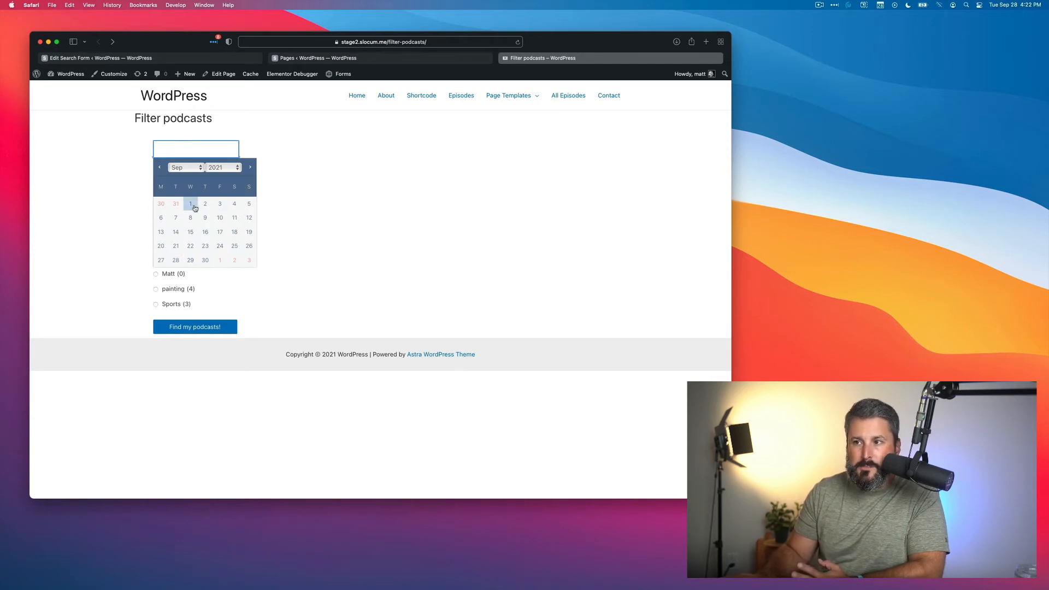
click(190, 203)
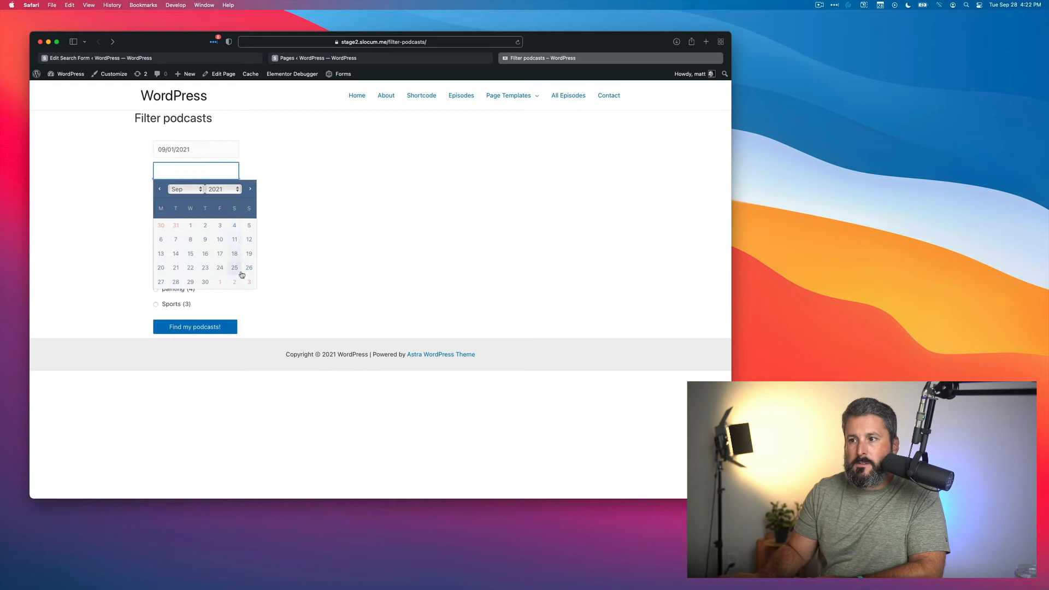
click(205, 282)
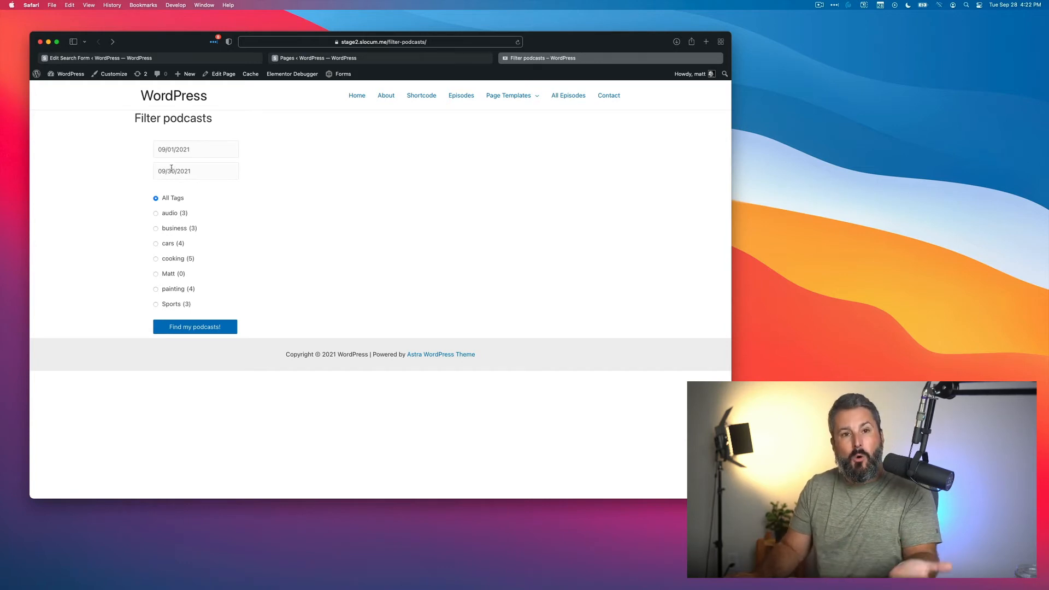
mouse_move(204, 254)
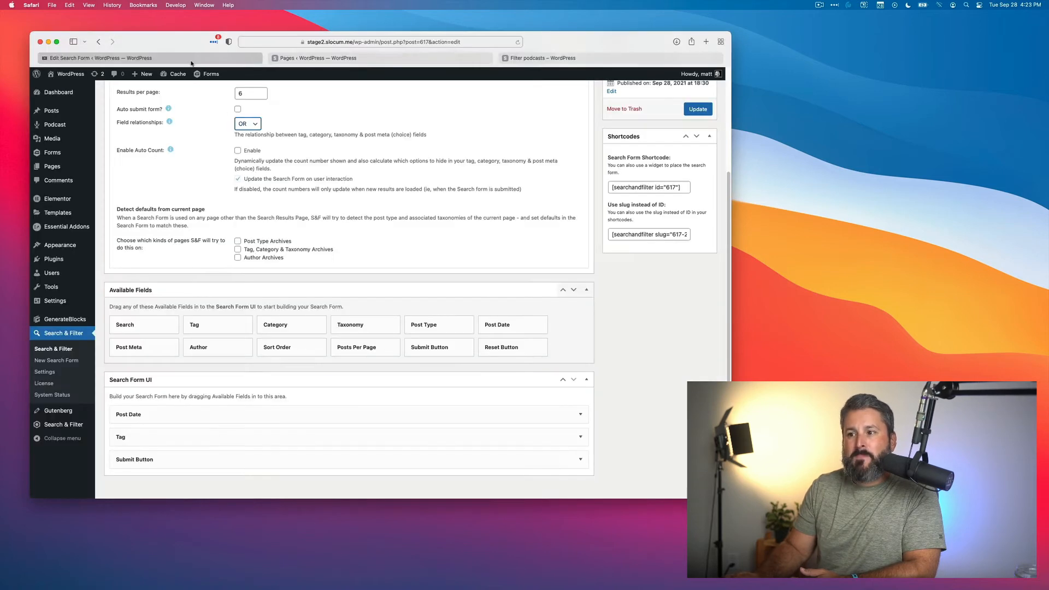
Expand Post Date and enter the date-range heading plus 'From:' and 'To:' prefixes
click(128, 414)
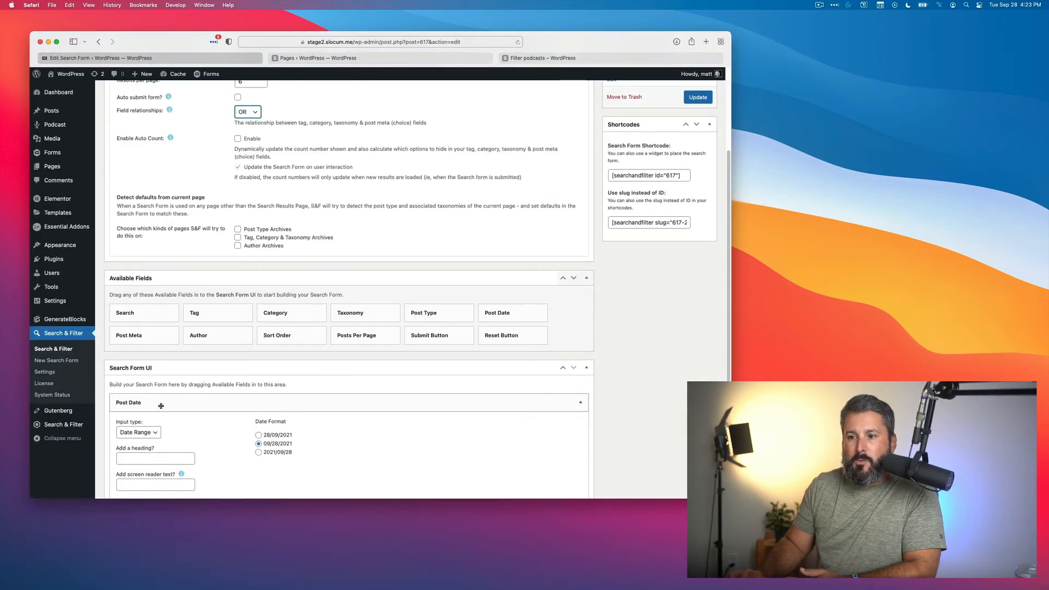
scroll(down, 3)
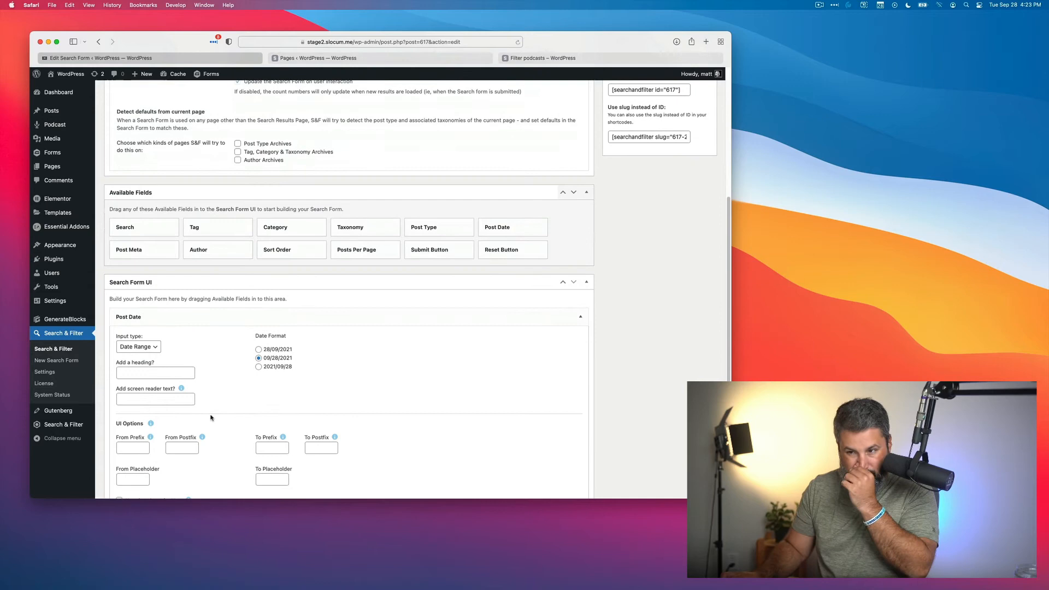
scroll(down, 3)
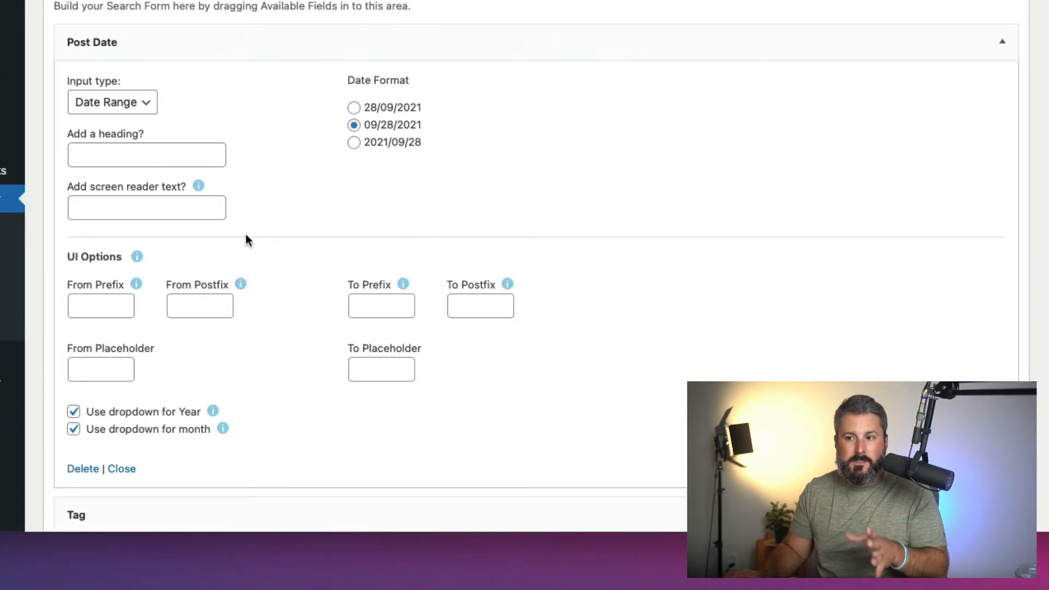
mouse_move(214, 257)
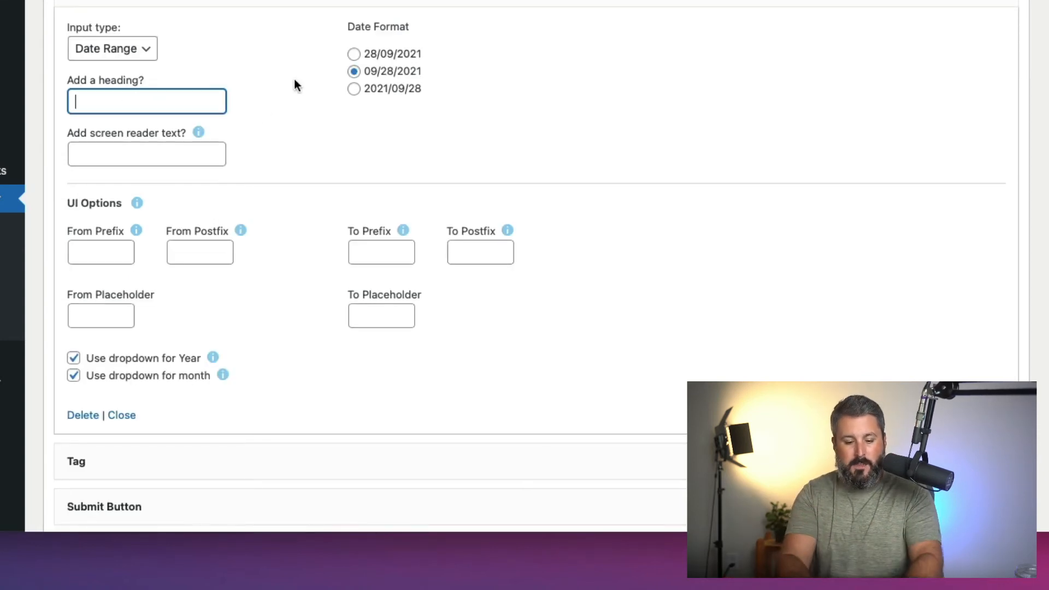
text(Find my podcasts)
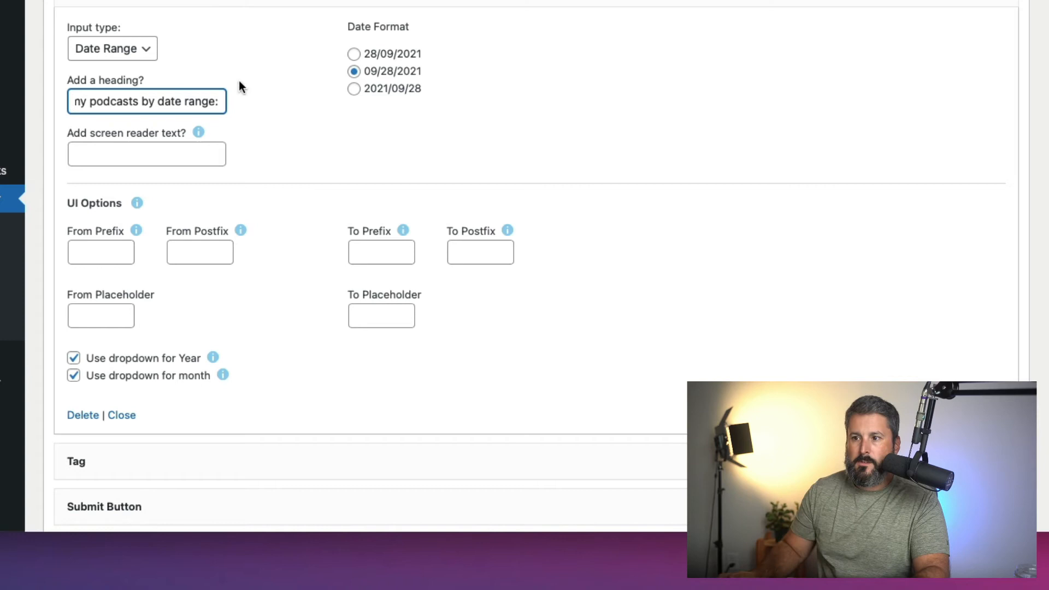
click(101, 252)
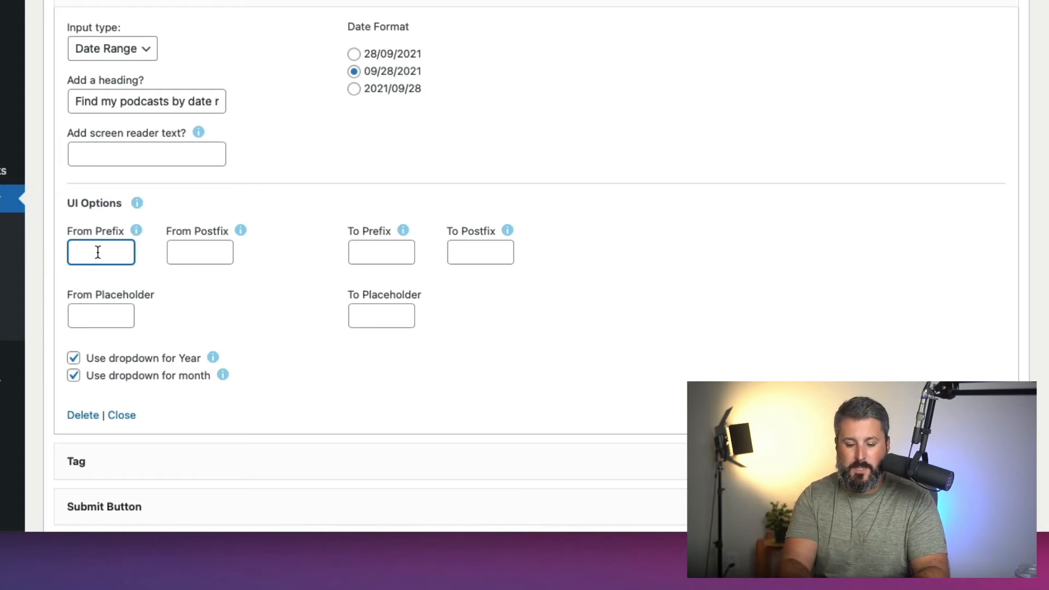
text(From:)
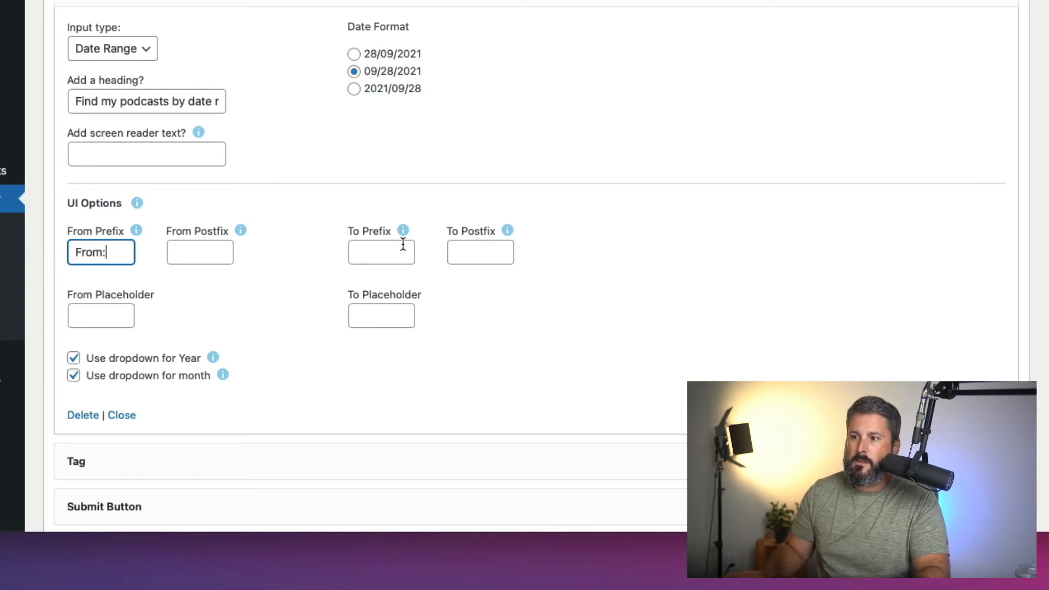
text(To)
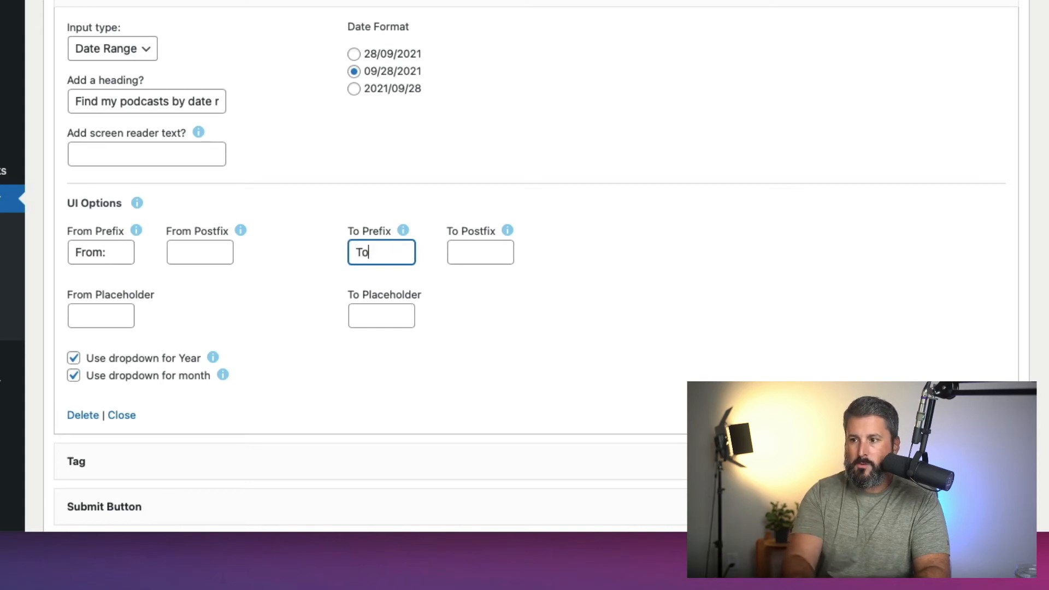
text(:)
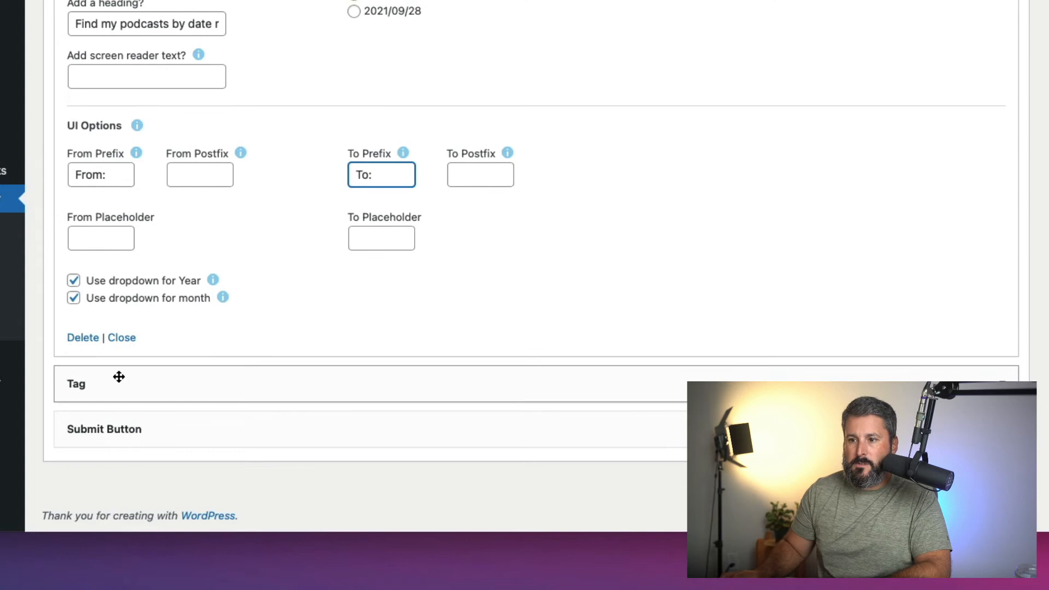
mouse_move(172, 385)
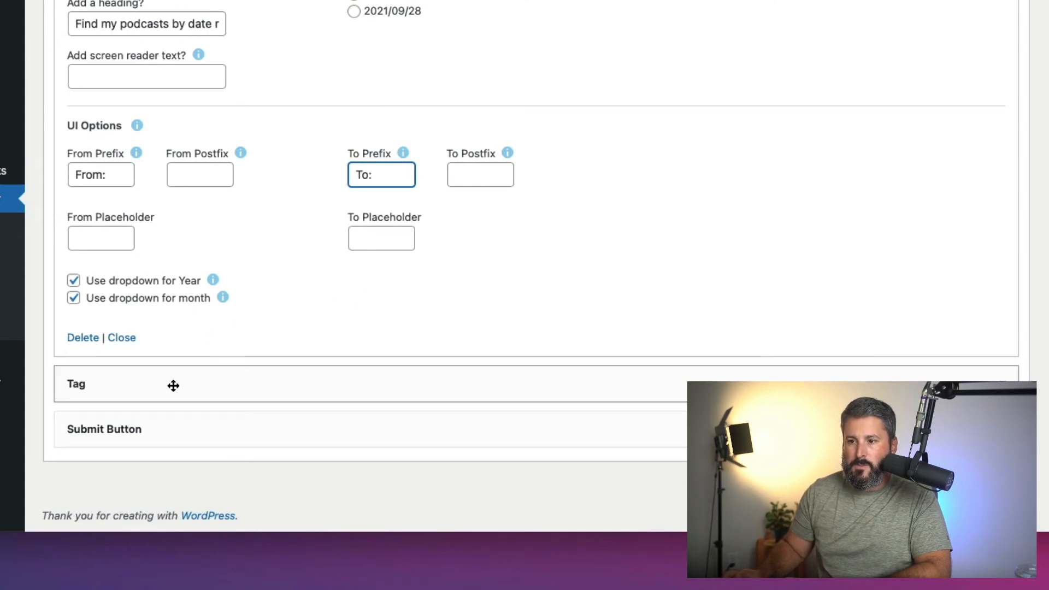
Type a heading for the Tag field, replacing the draft text with 'OR'
click(75, 384)
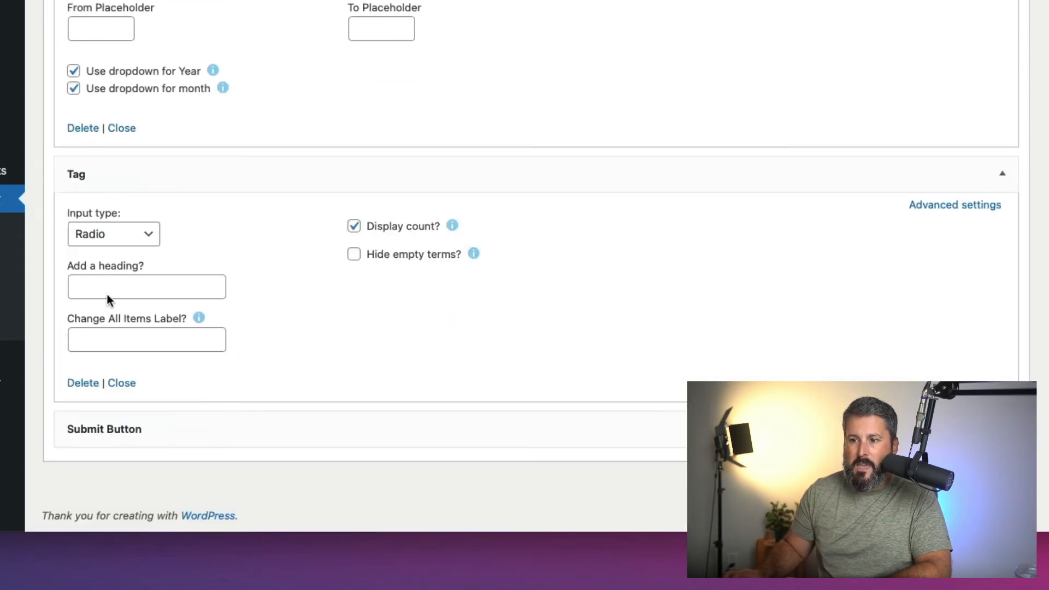
click(146, 286)
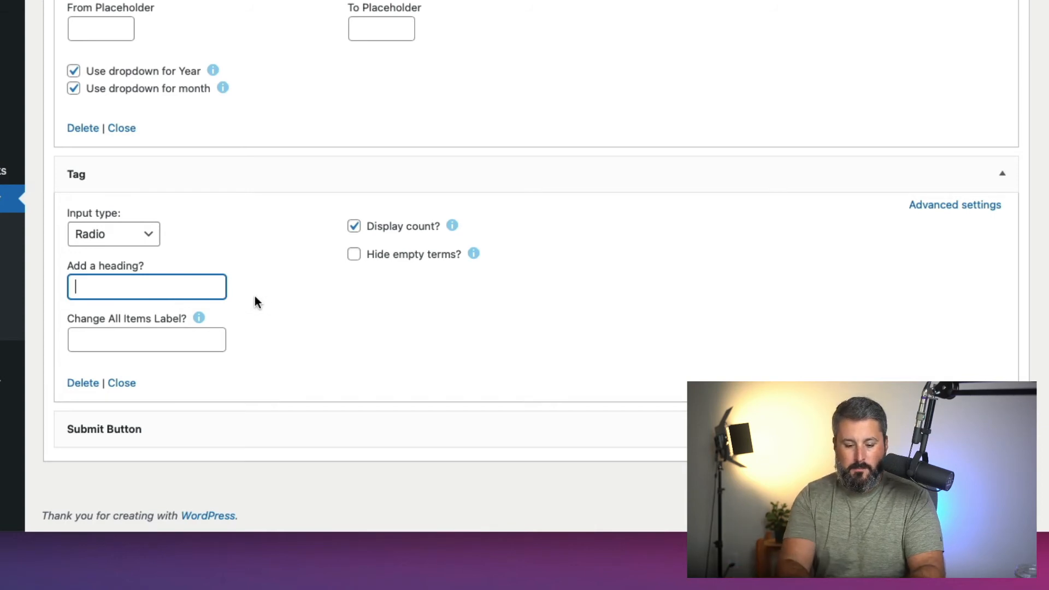
text(Find my podcasts)
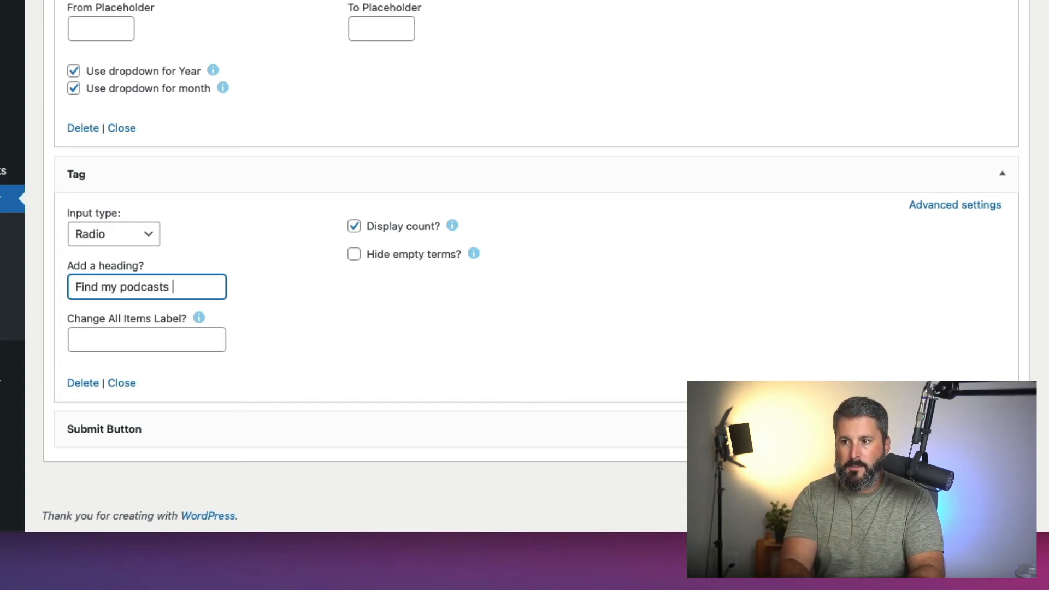
key(Backspace)
text( by)
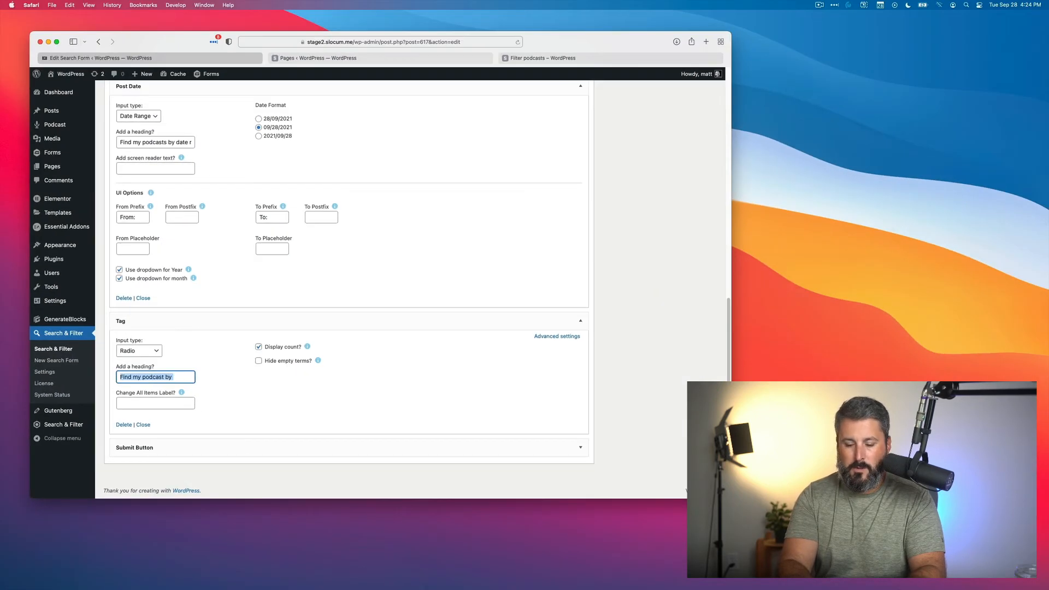
text(oO)
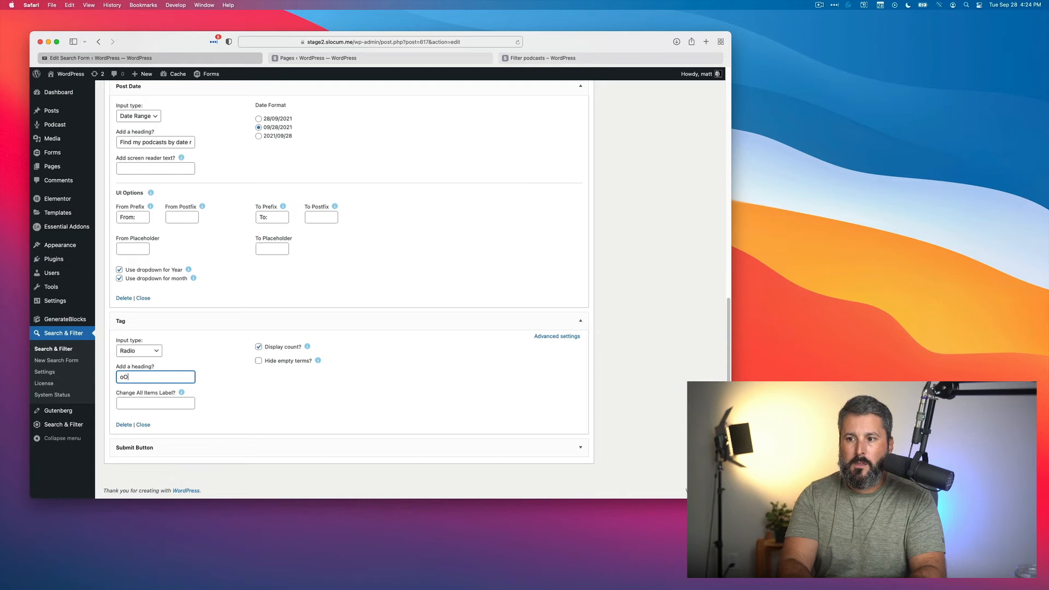
text(OR)
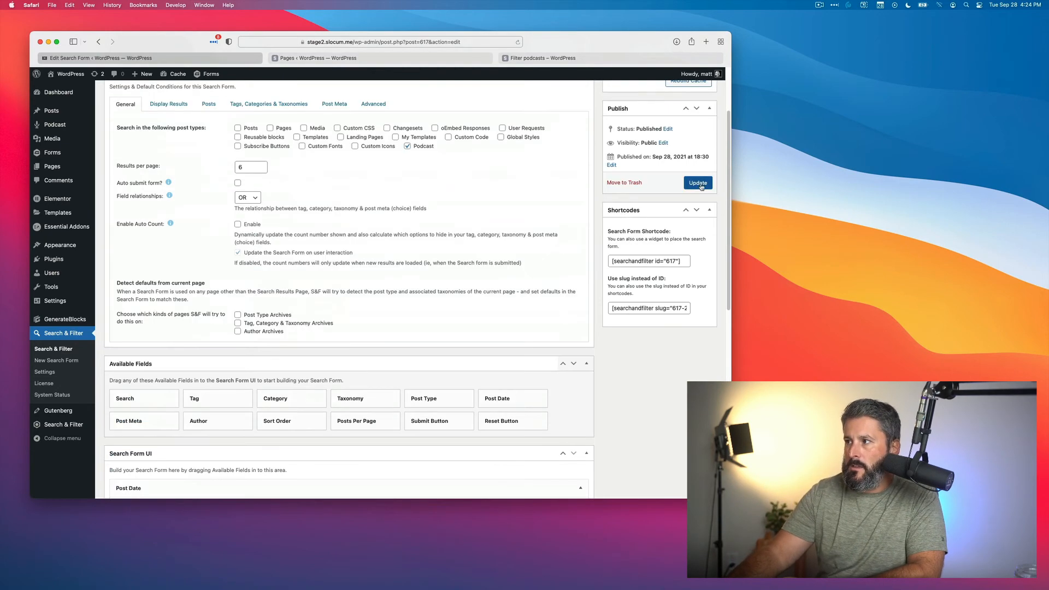
View the refreshed Filter podcasts page showing the new filter headings
click(697, 183)
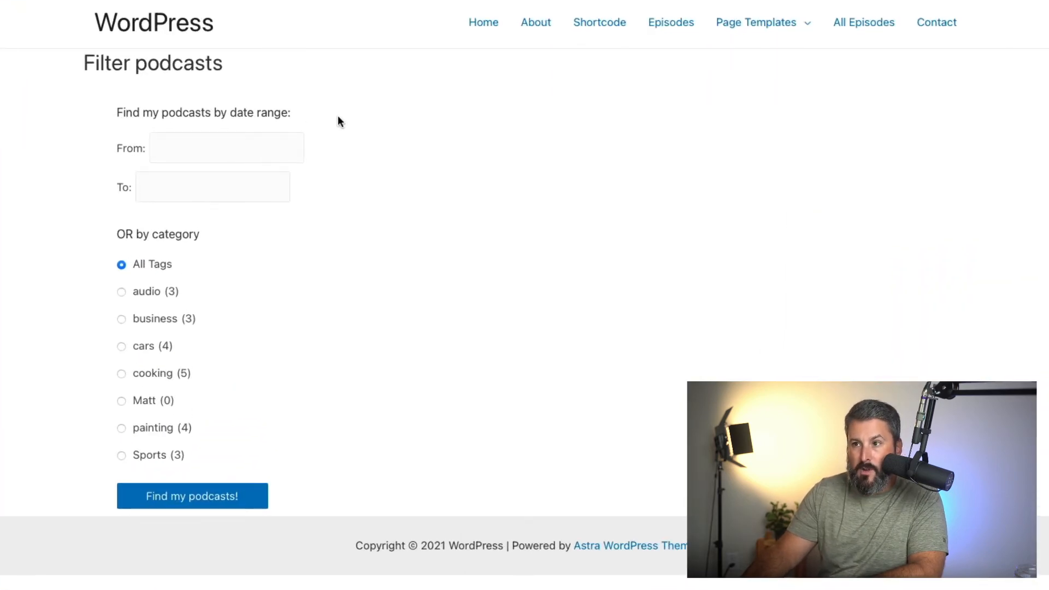
click(226, 148)
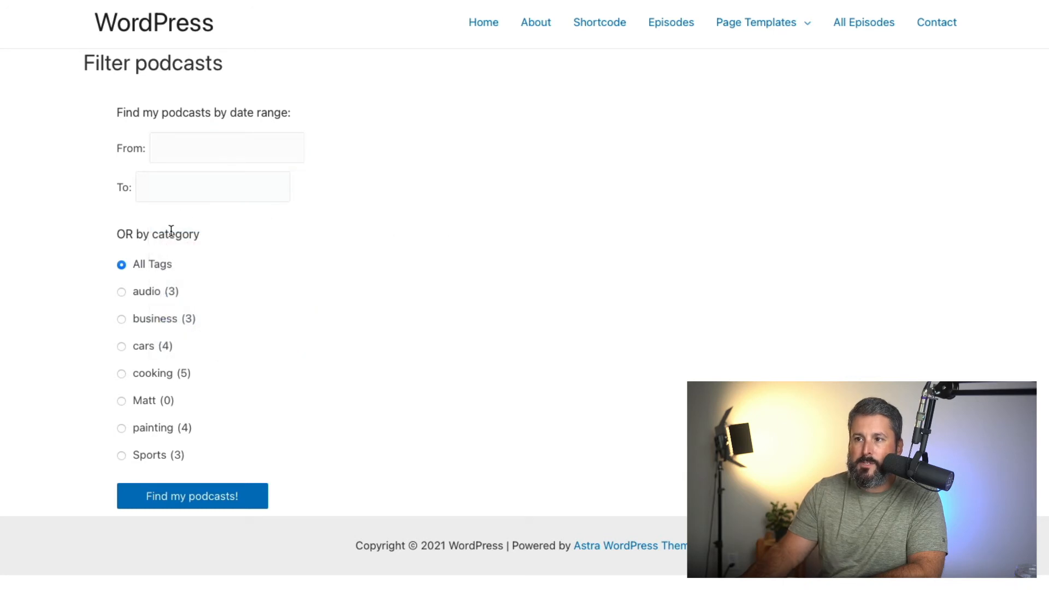
mouse_move(530, 296)
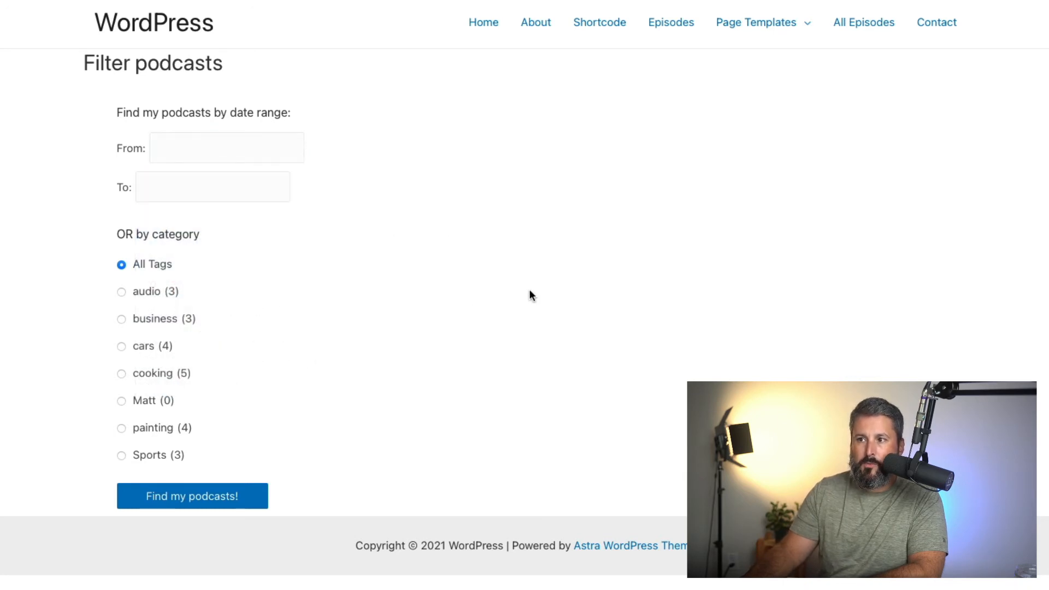
mouse_move(161, 314)
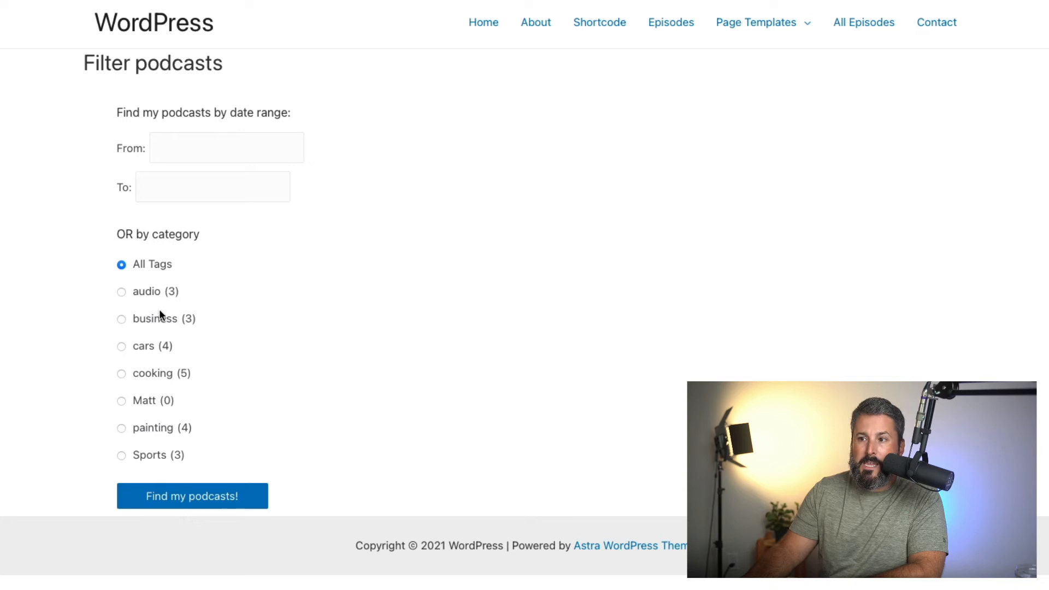
mouse_move(148, 262)
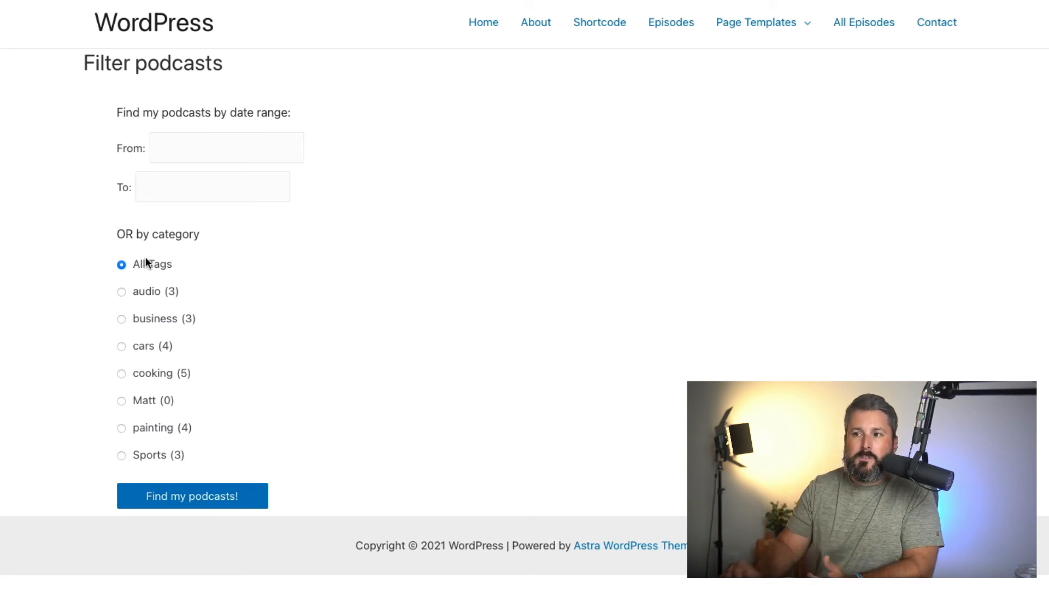
Pick dates 01/01/2019 to 09/01/2020 and run the podcast search
click(226, 147)
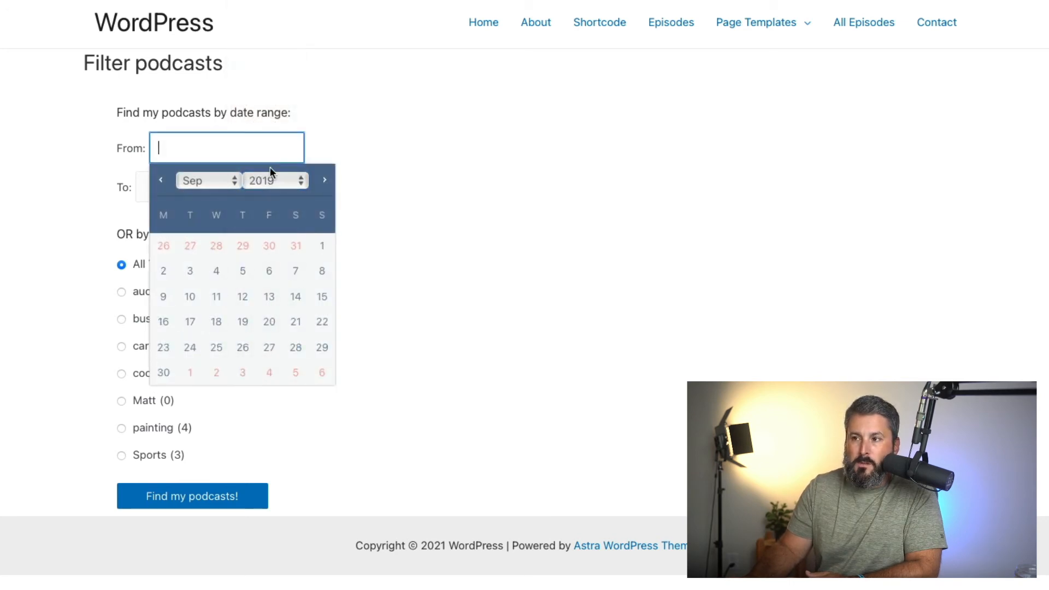
click(205, 180)
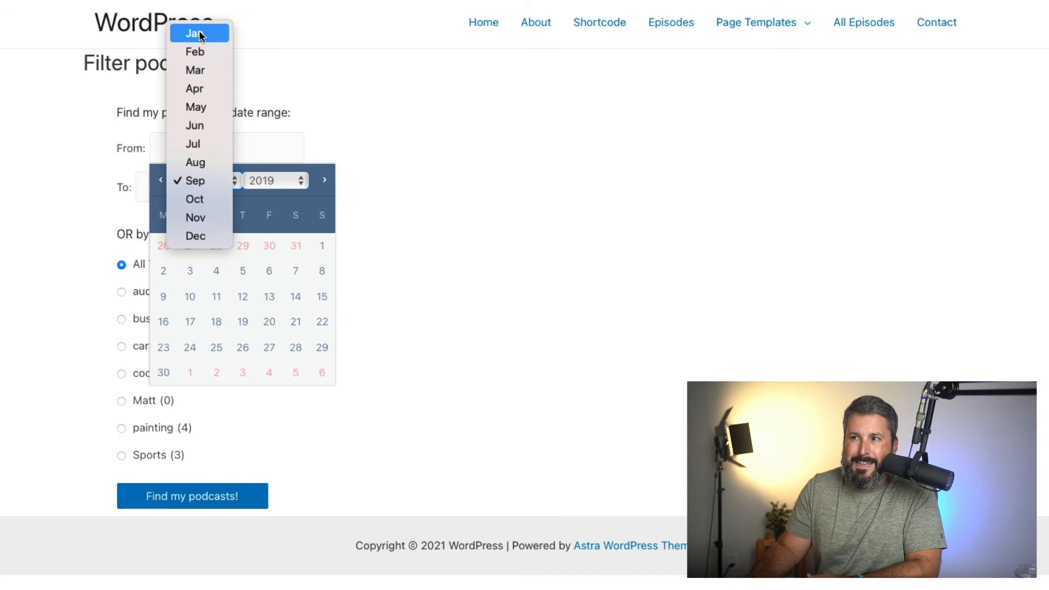
click(194, 33)
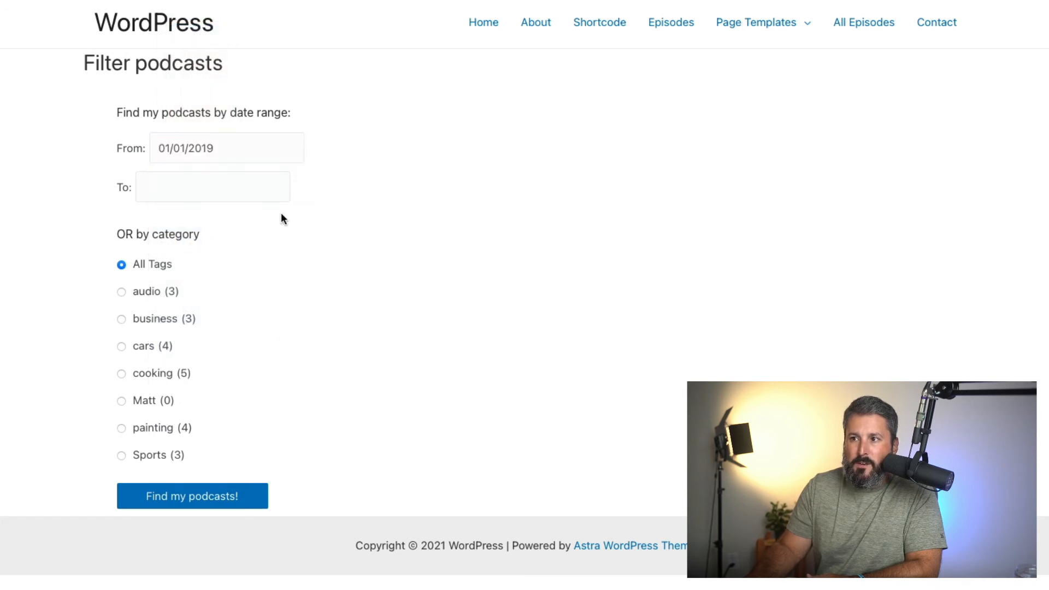
click(212, 187)
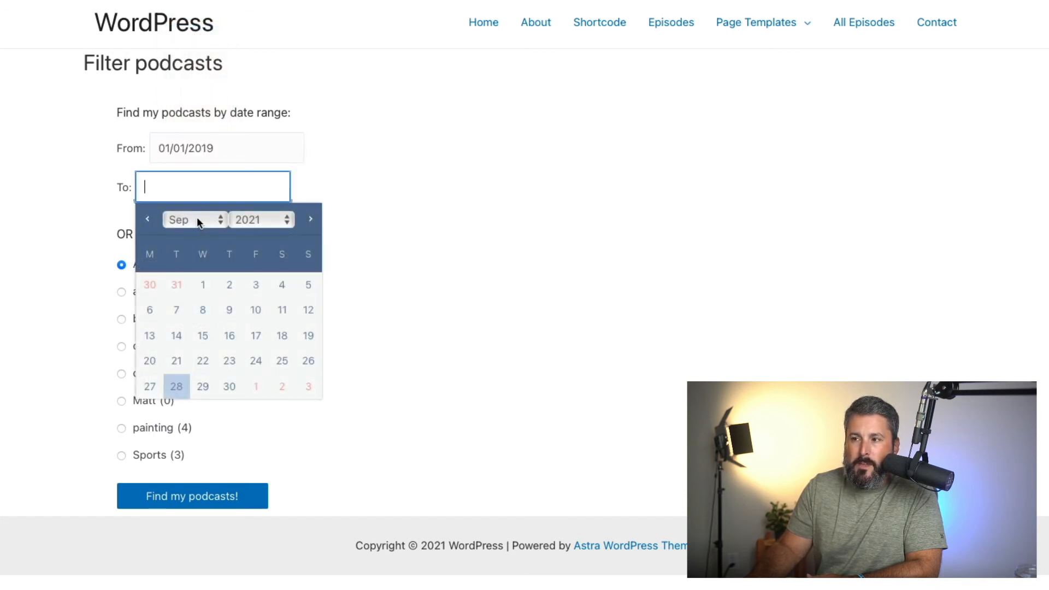
click(190, 220)
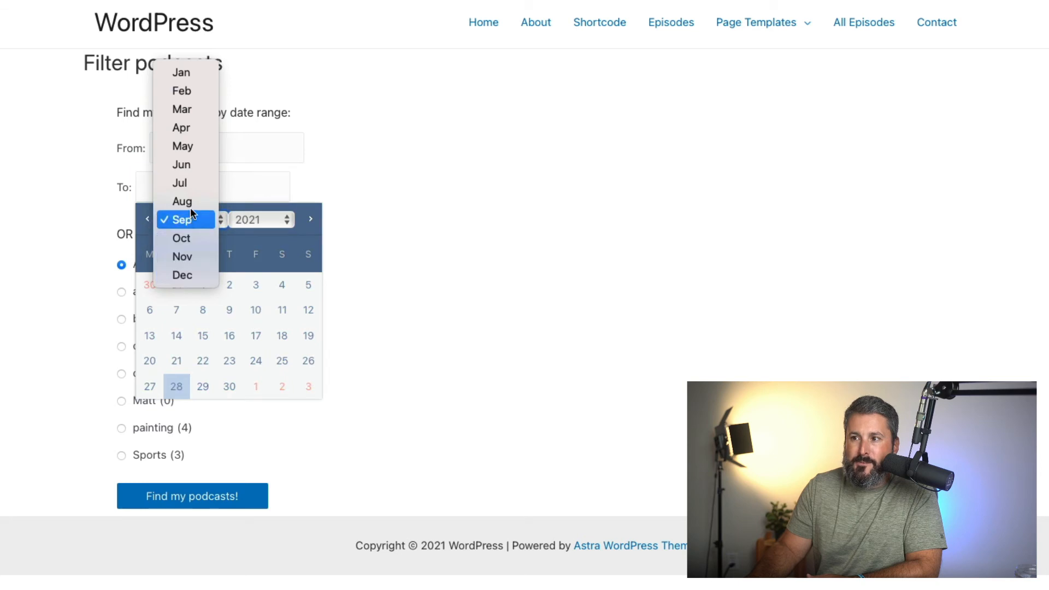
click(261, 219)
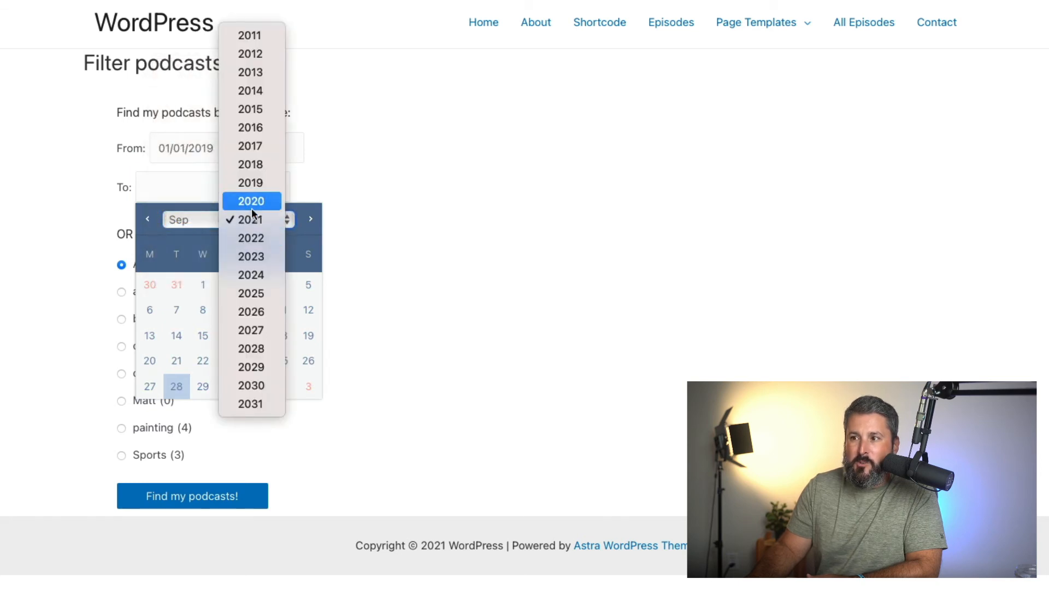
click(251, 200)
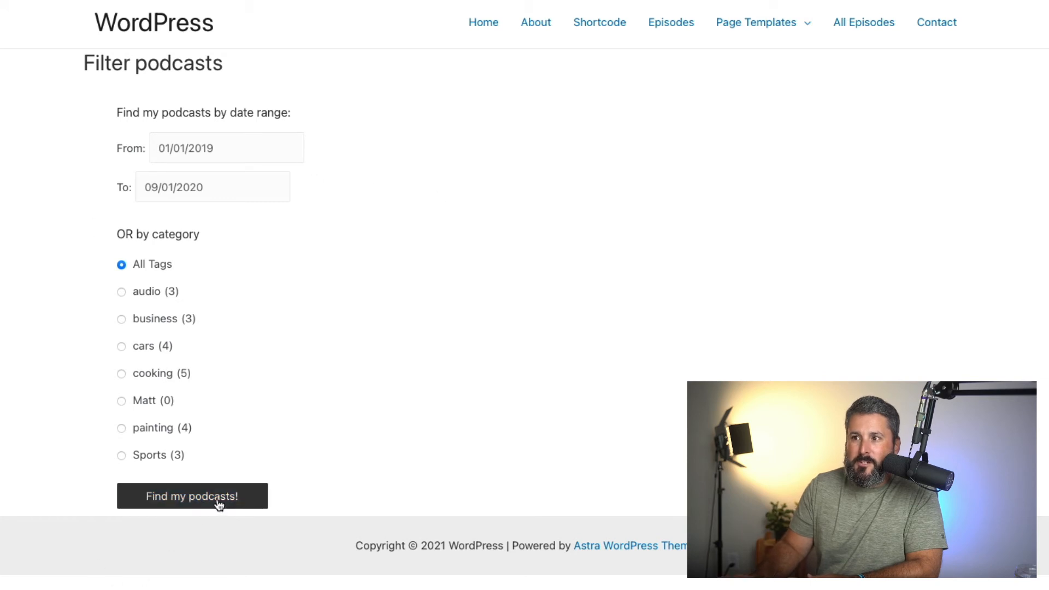
click(192, 496)
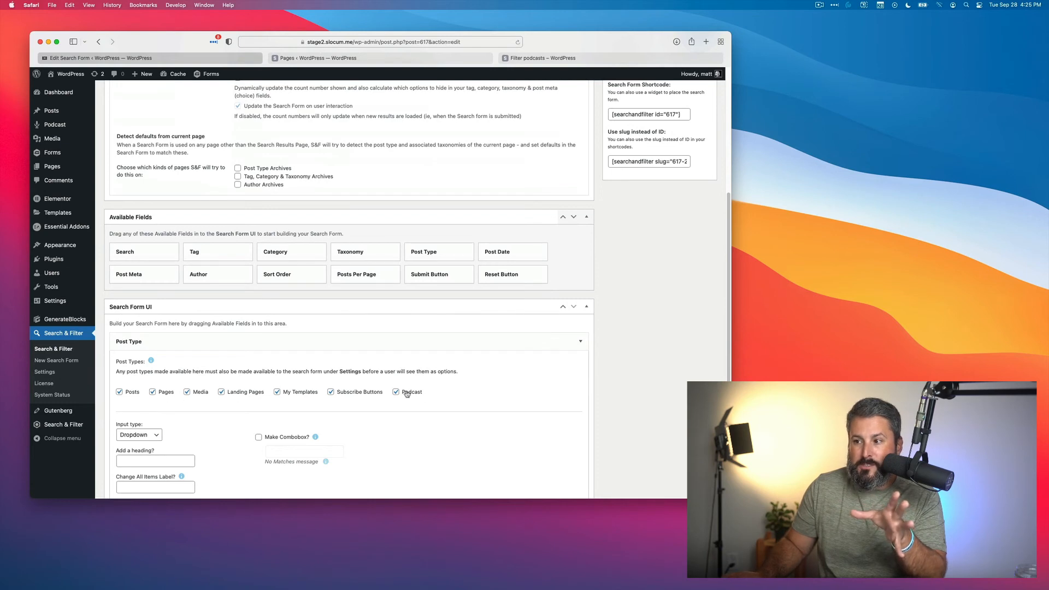
Change the Post Type field's input type to radio buttons
click(138, 434)
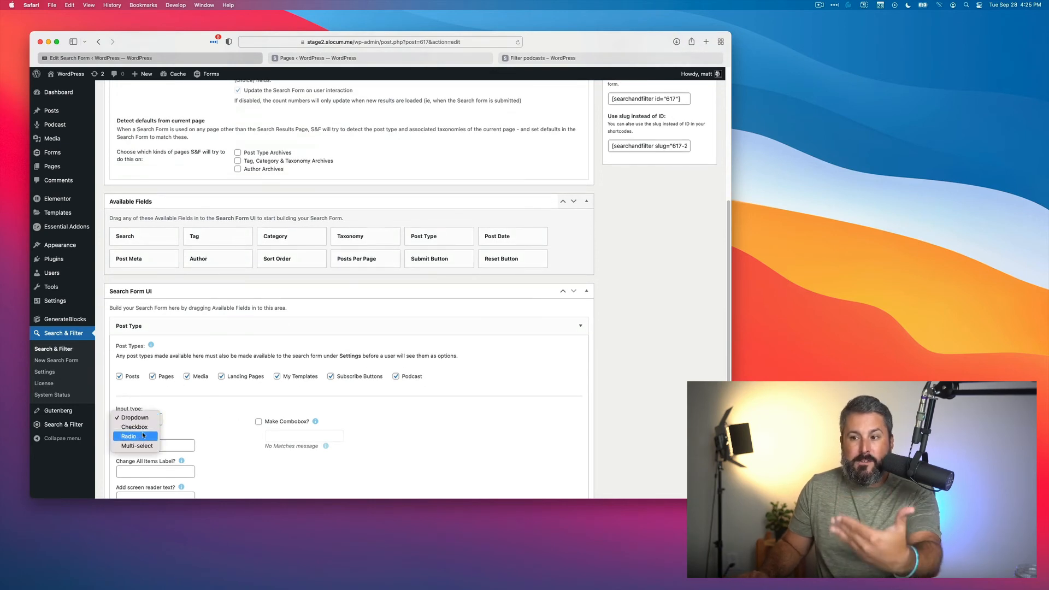
click(135, 417)
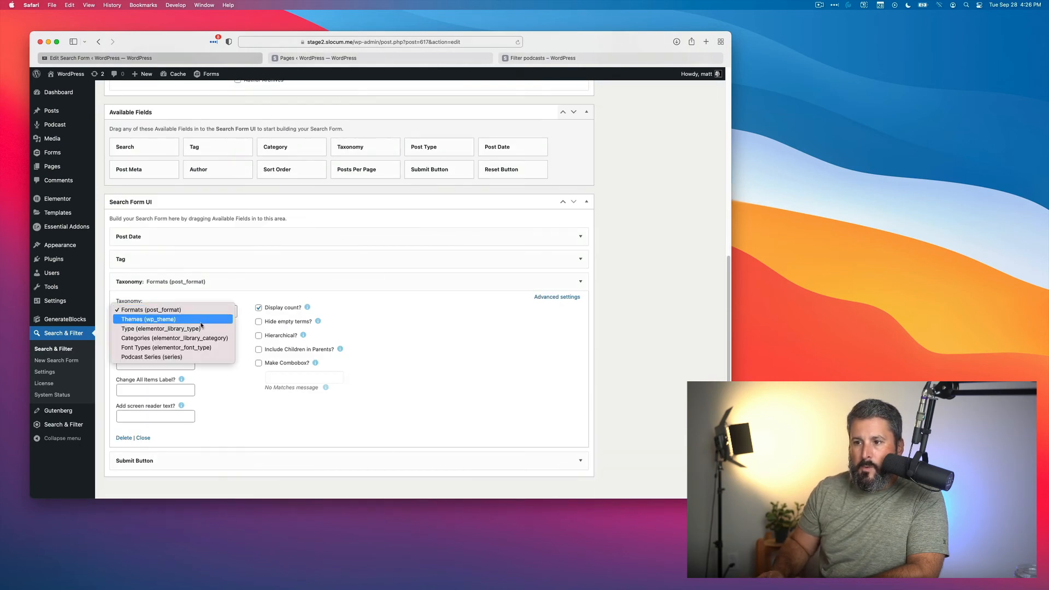
Make the field Podcast Series checkboxes with the heading 'Select a series'
click(151, 357)
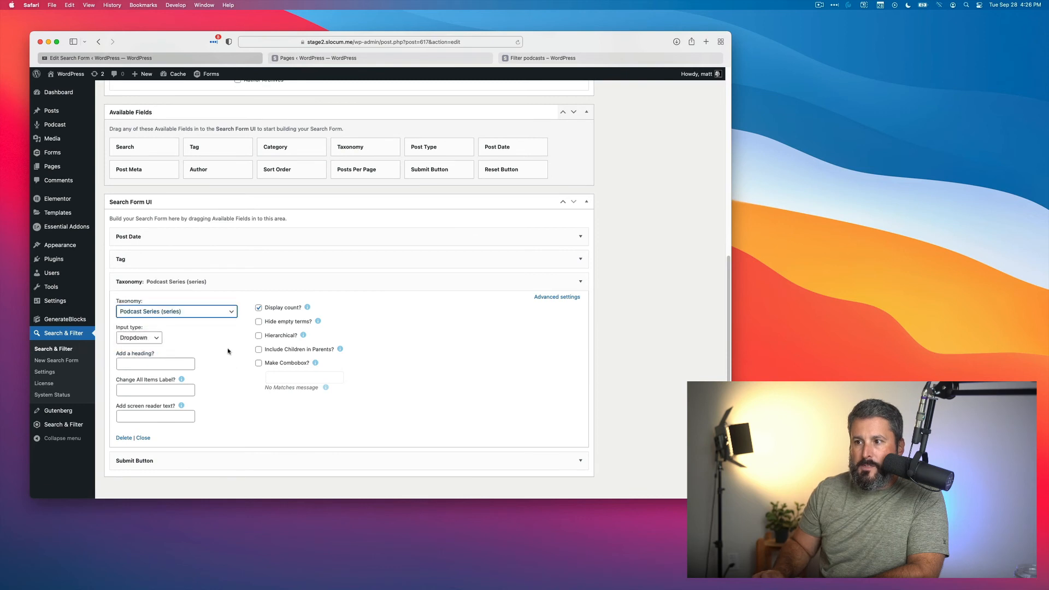
click(138, 337)
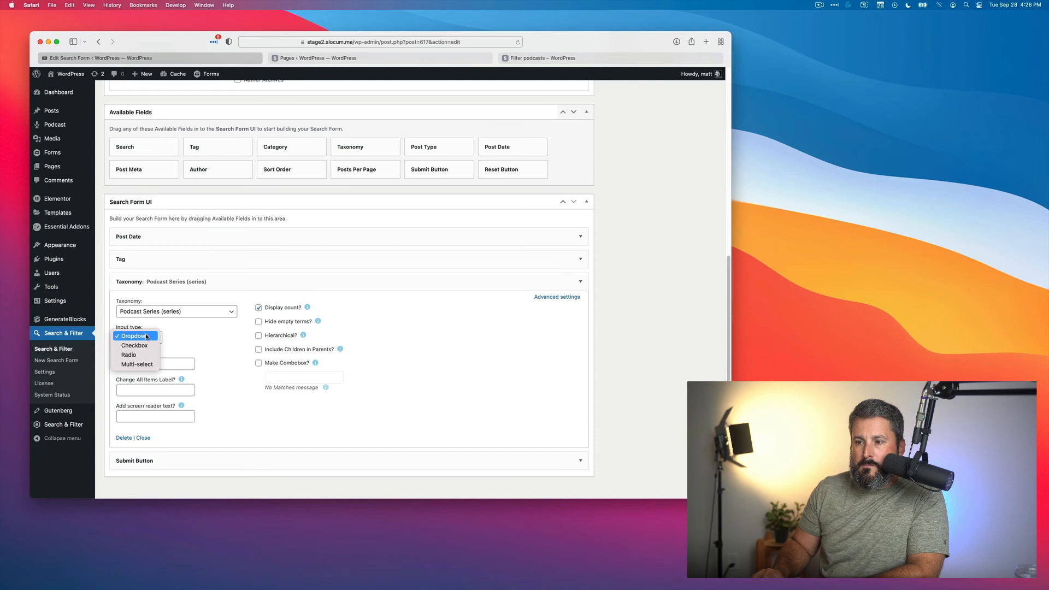
click(134, 345)
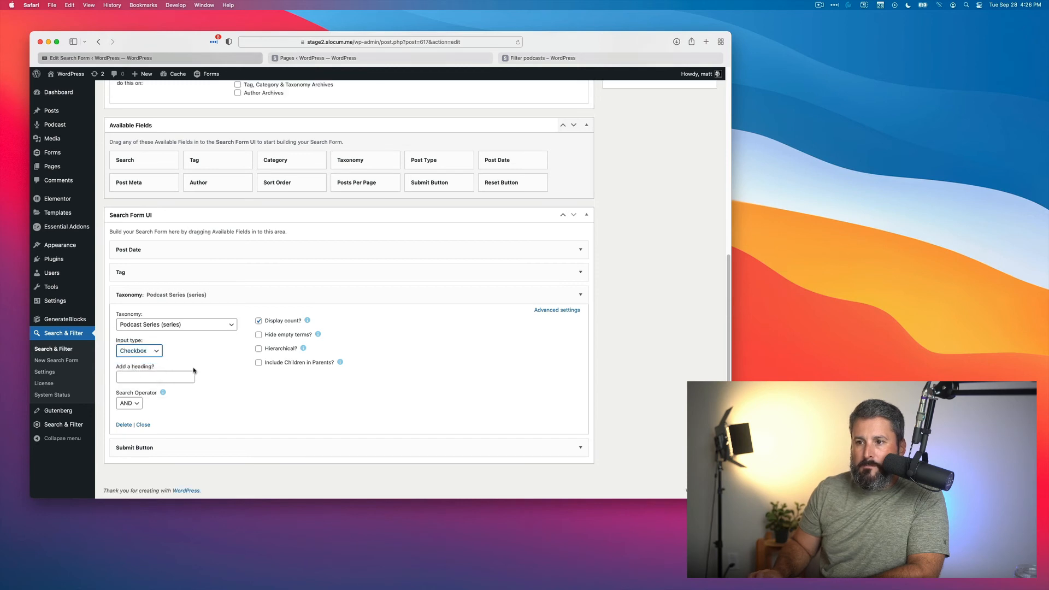
click(155, 377)
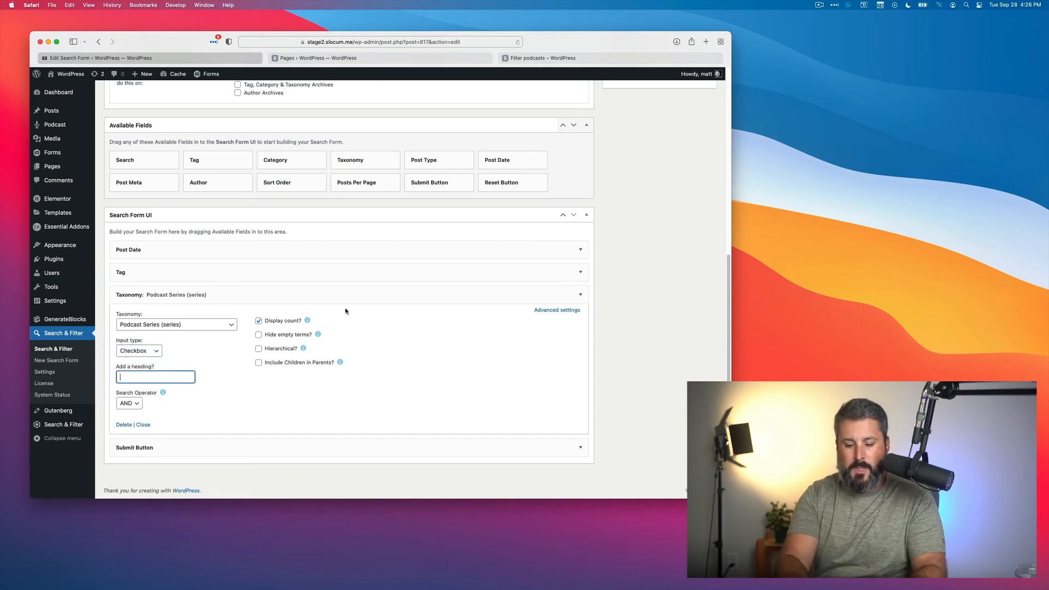
text(Select a series)
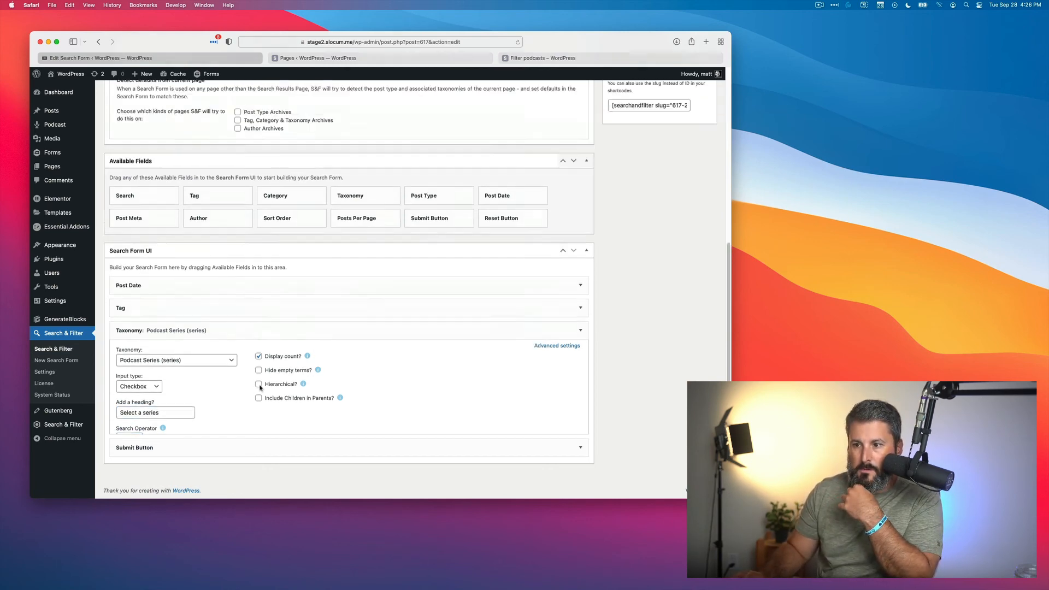
click(698, 273)
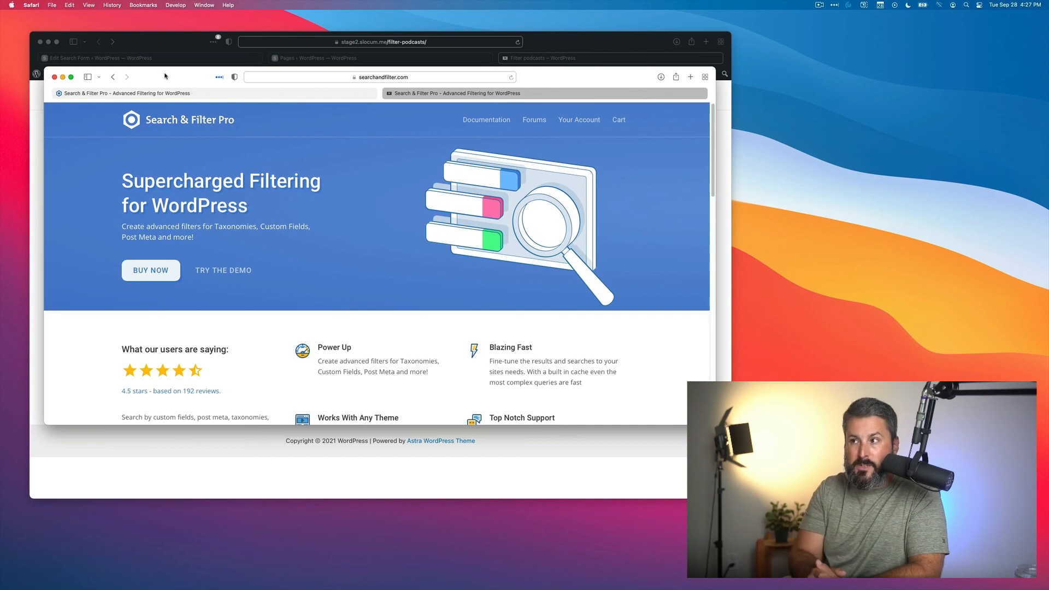
Open the Getting Started documentation and scroll down toward the 3rd Party guides
click(485, 119)
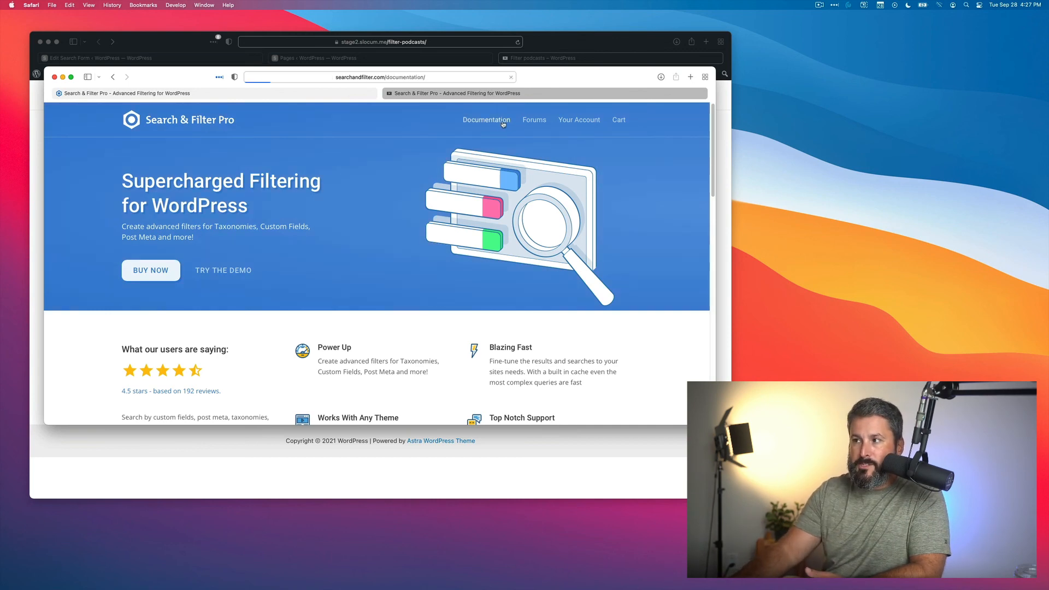
click(486, 120)
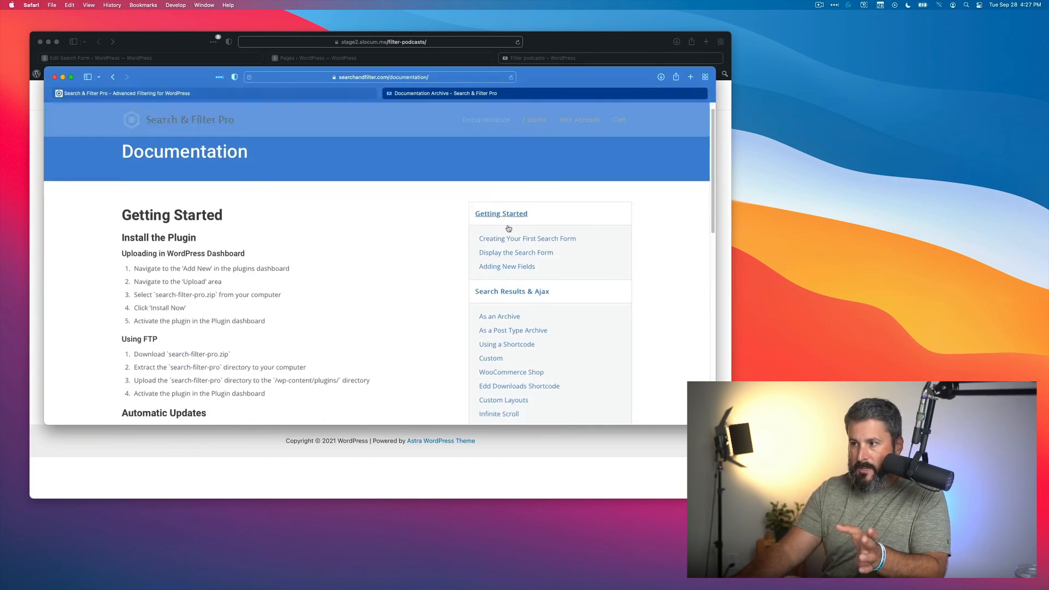
scroll(down, 3)
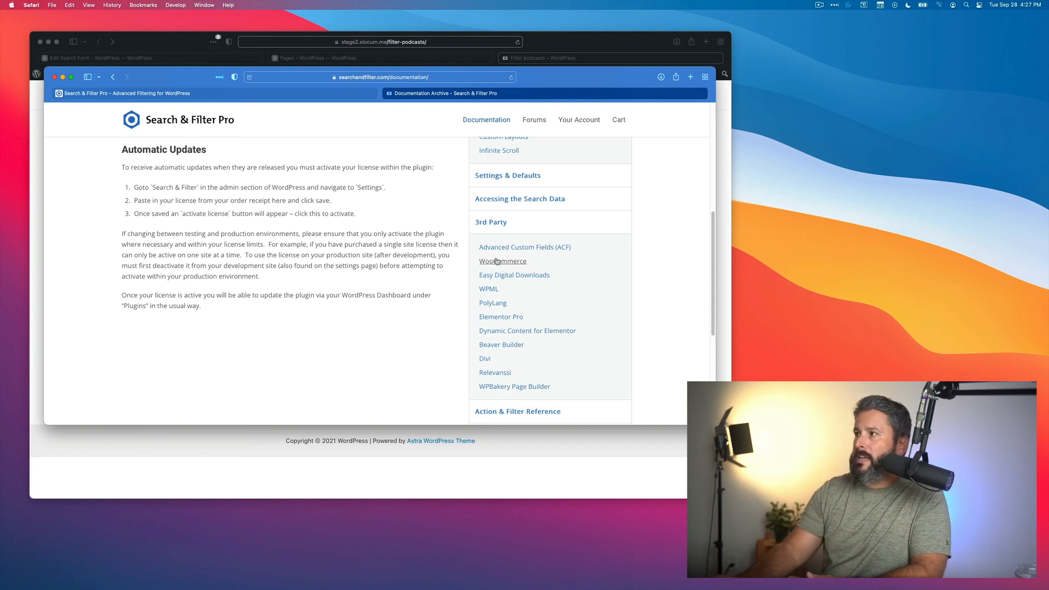
mouse_move(504, 267)
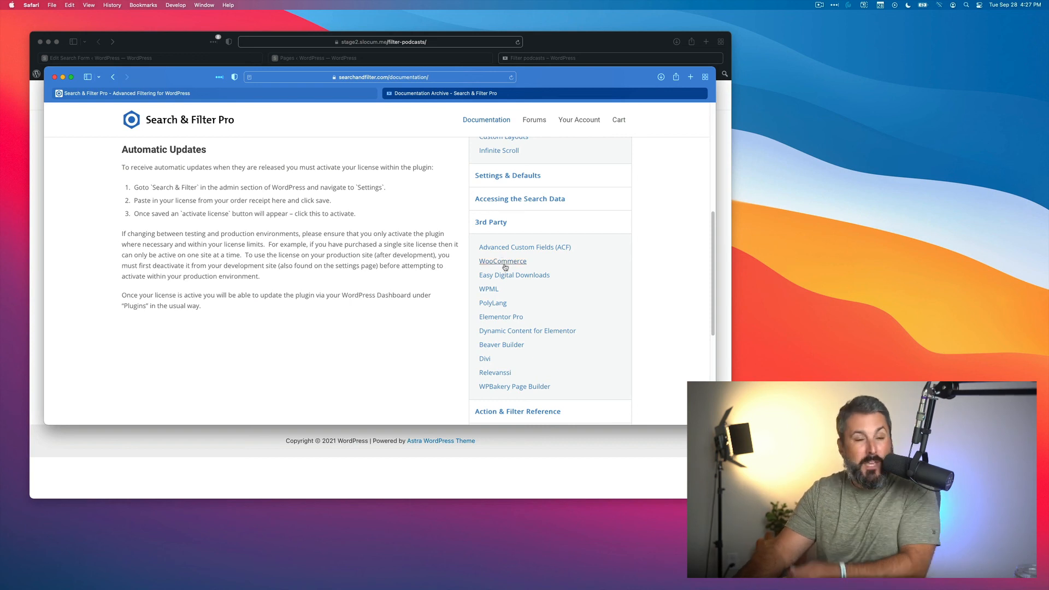